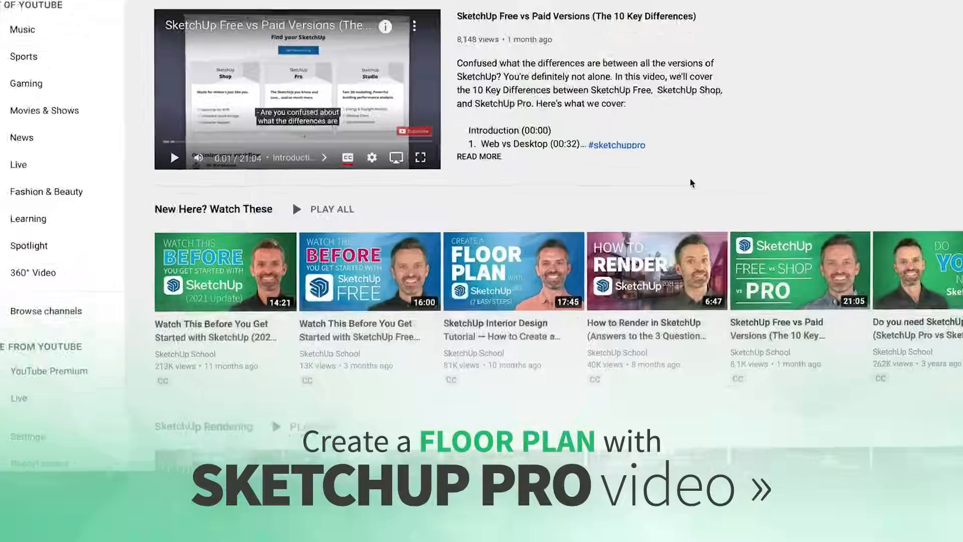
Leave the YouTube video page and head toward a new browser tab for app.sketchup.com.
click(369, 271)
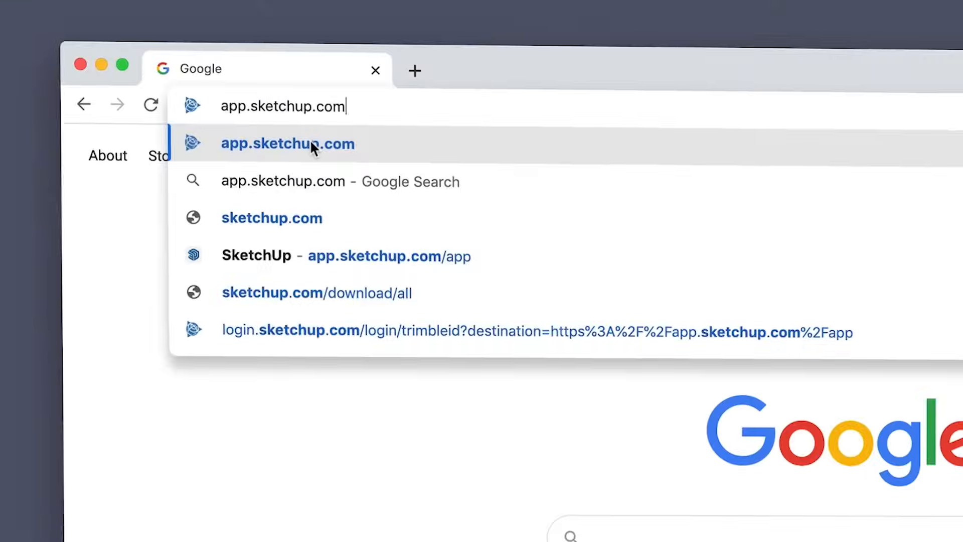
Load app.sketchup.com and reach the Welcome to SketchUp screen.
click(288, 144)
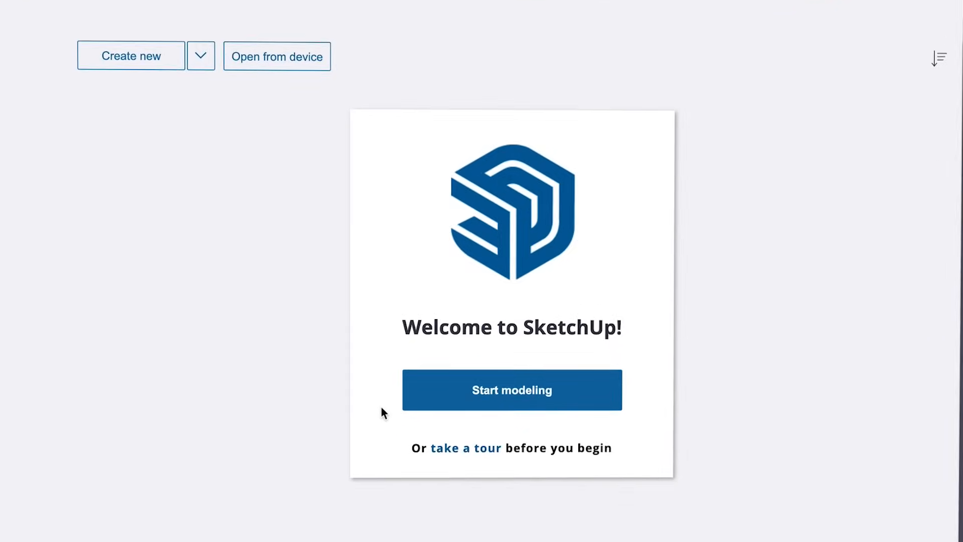
click(512, 390)
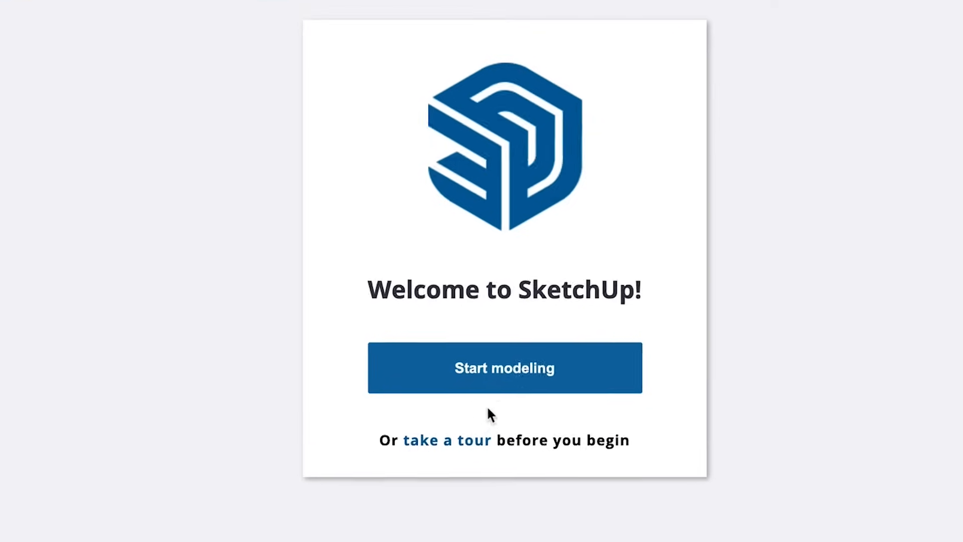
Start a new blank model and choose an action from the default person figure's context menu.
click(505, 367)
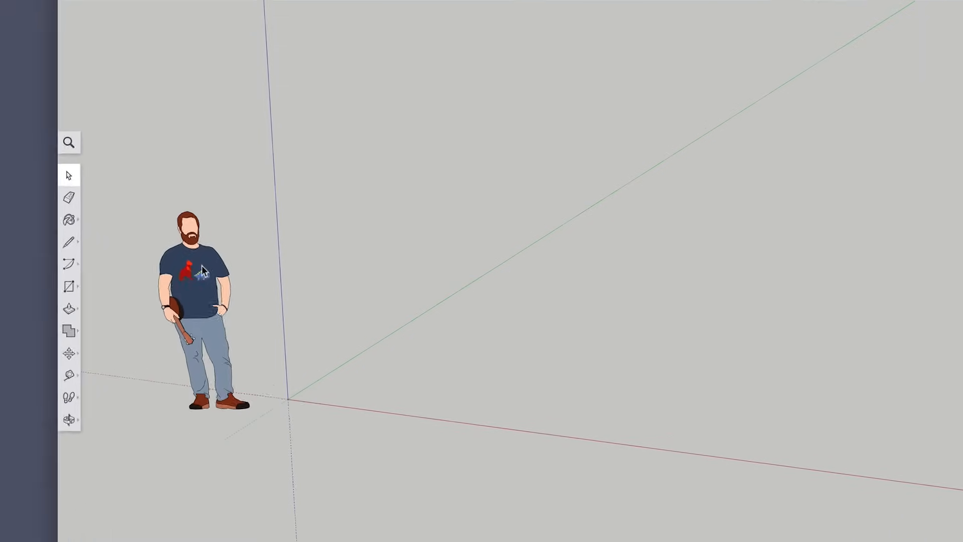
right_click(199, 266)
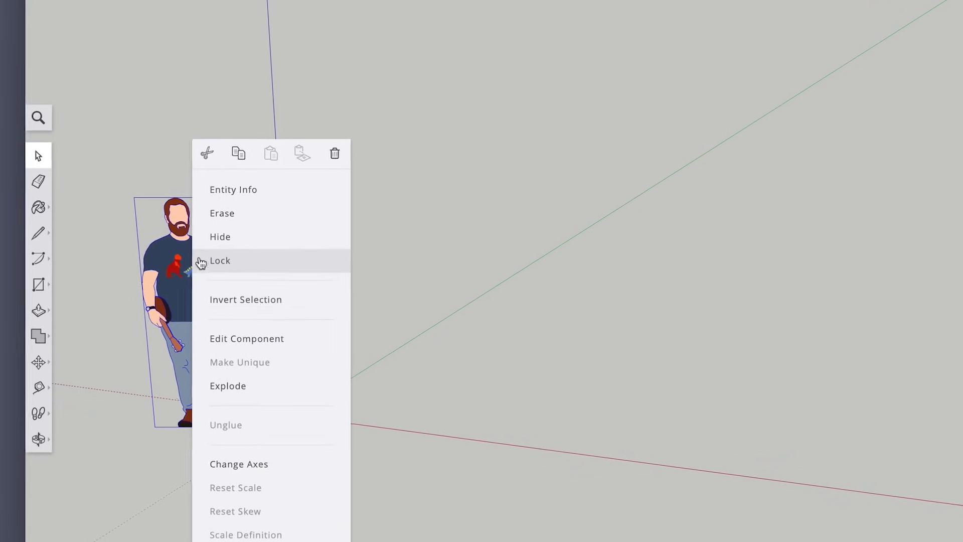
click(222, 213)
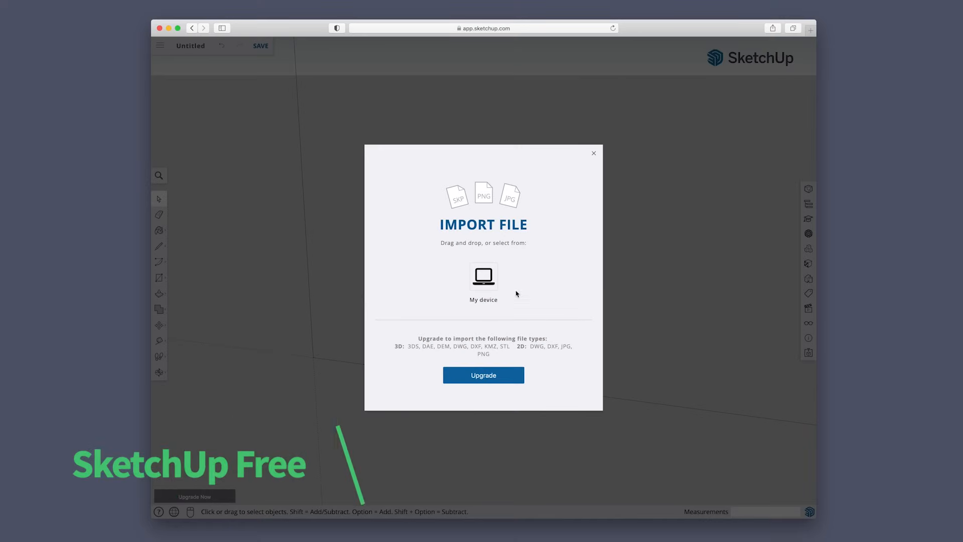
Choose importing a file from My device in the Import dialog.
click(484, 275)
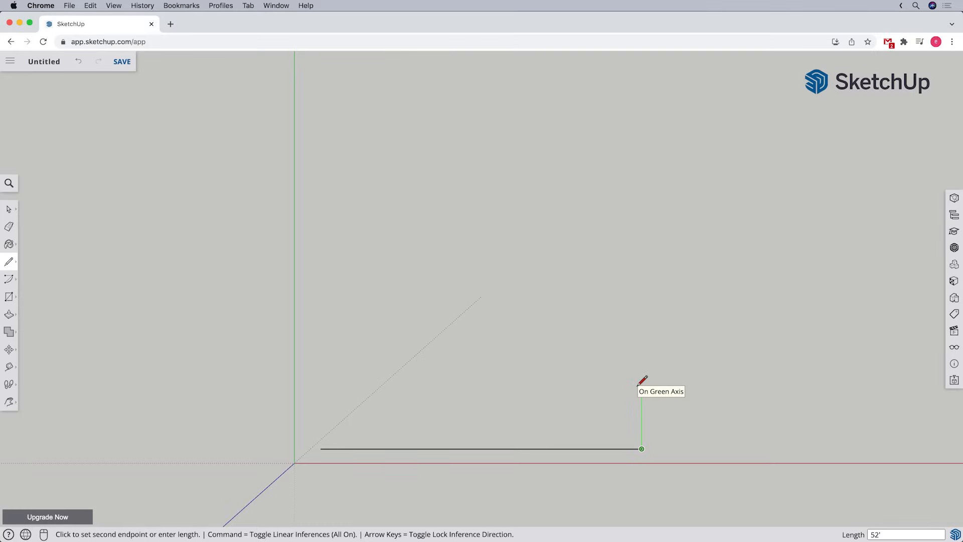
mouse_move(519, 90)
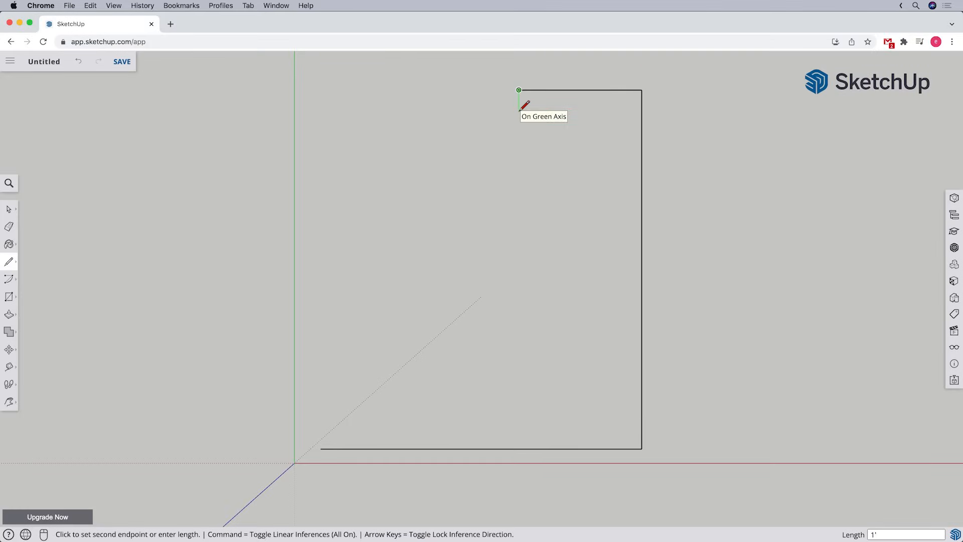
mouse_move(484, 86)
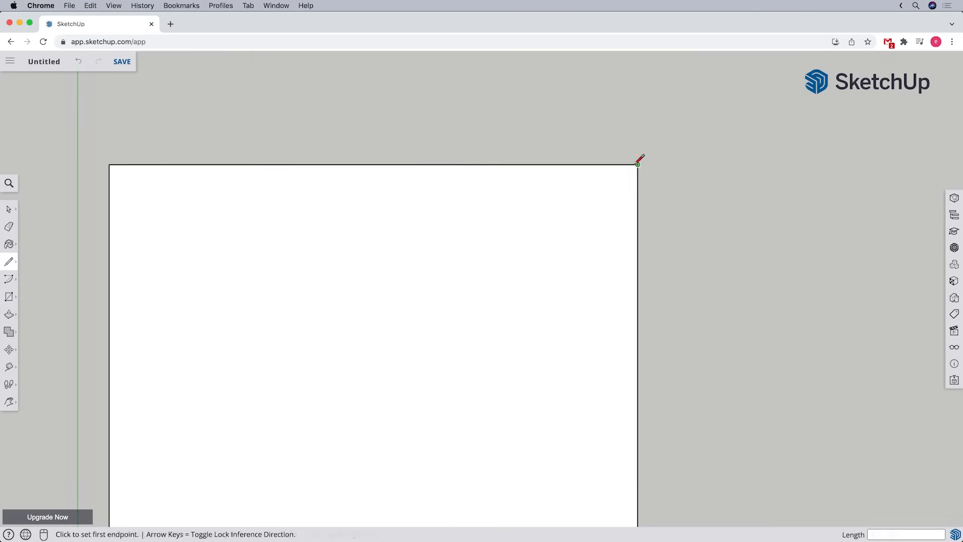
Finish the floor outline into a face with the small notch in its top edge.
click(637, 163)
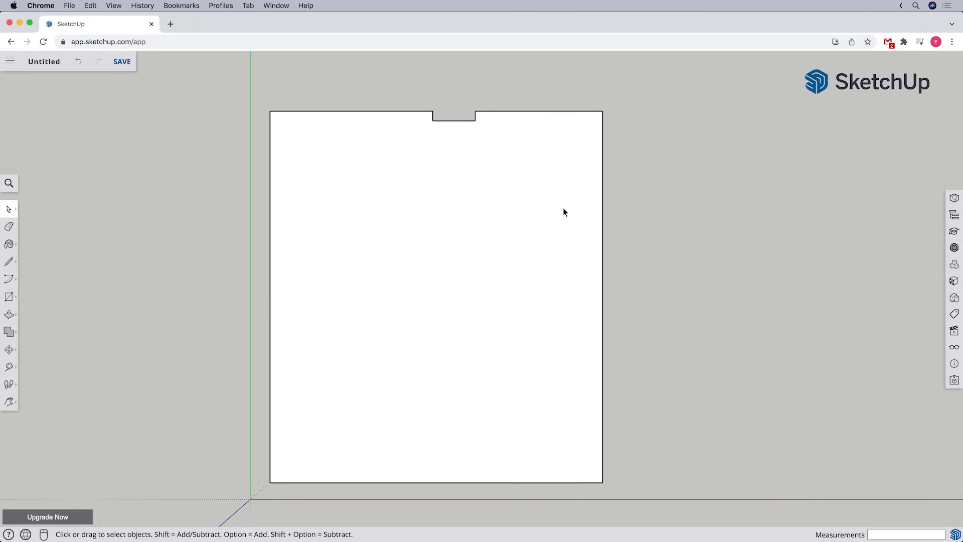
click(9, 297)
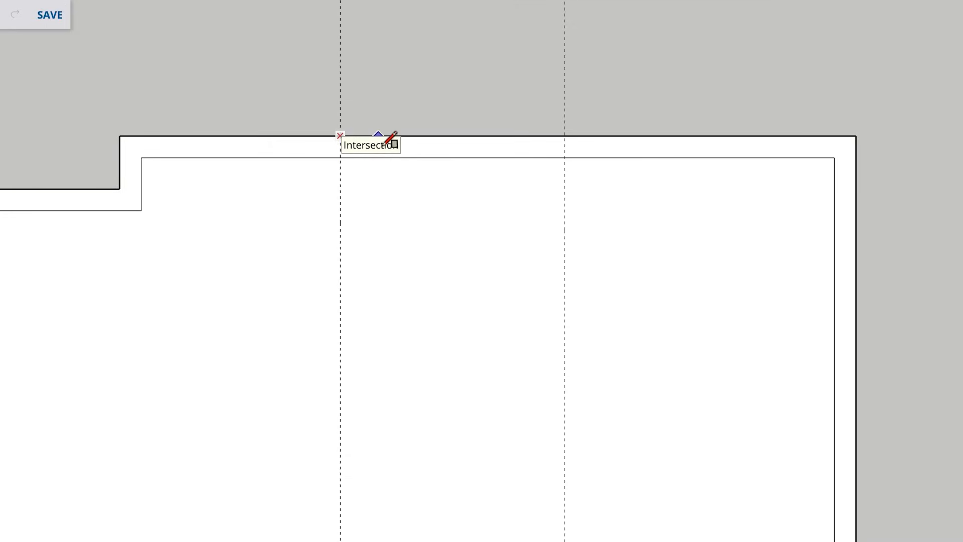
mouse_move(571, 151)
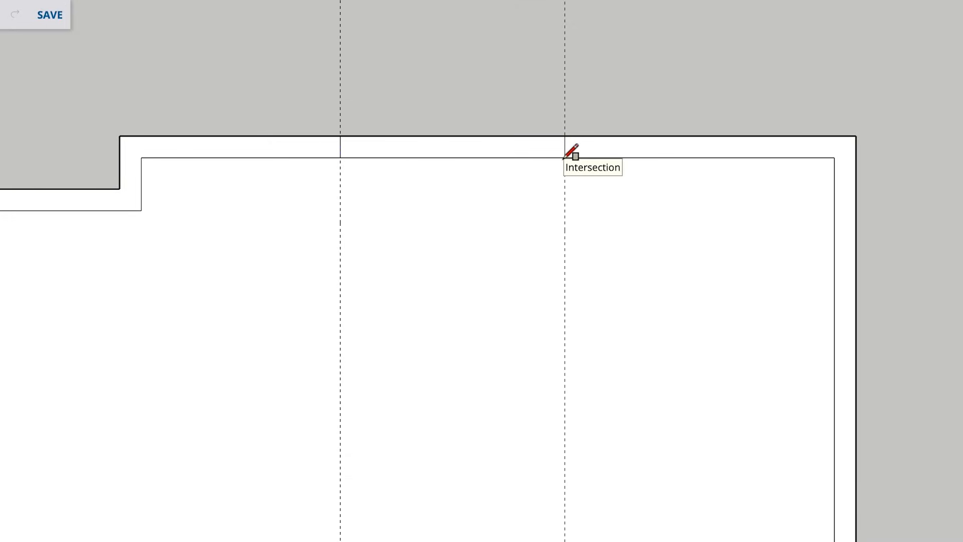
mouse_move(532, 190)
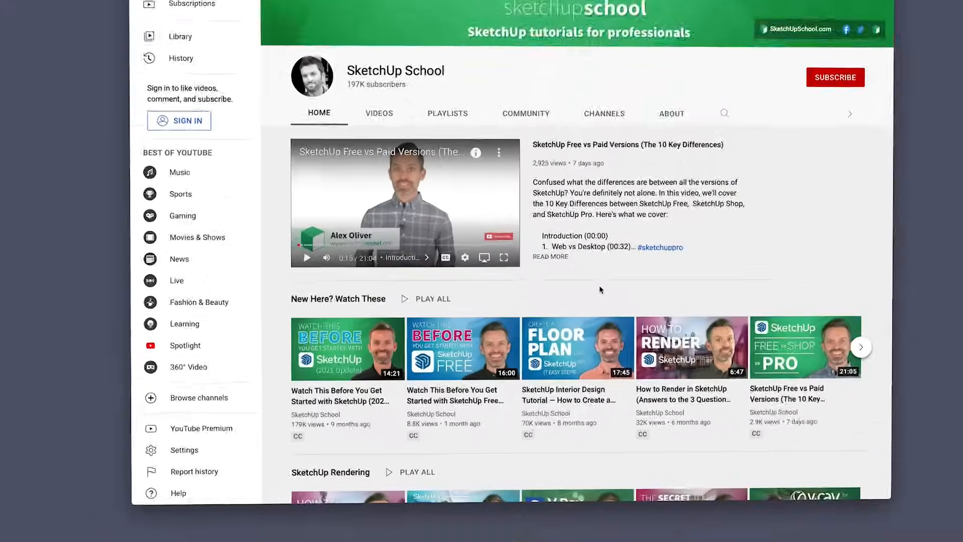
Return from the YouTube channel page to the SketchUp floor plan tab.
click(462, 348)
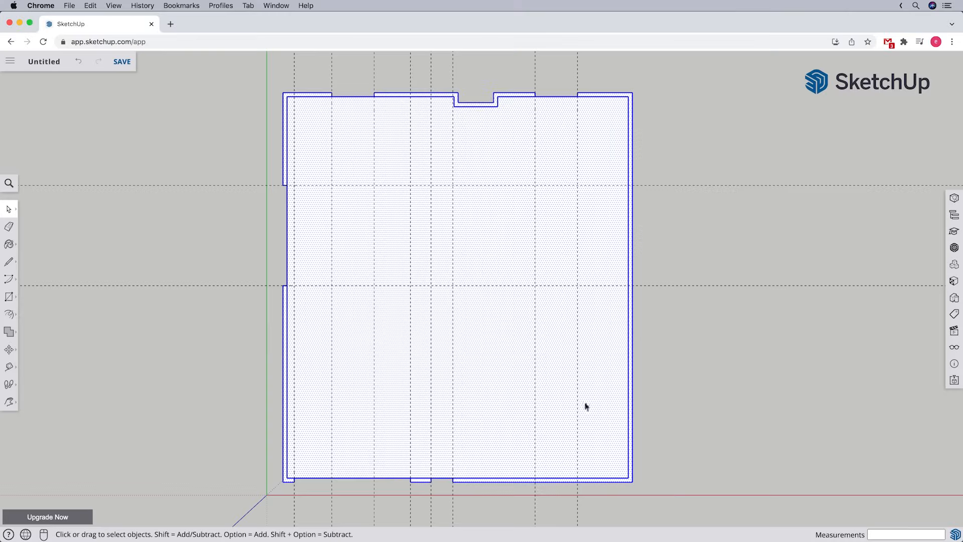
Narrow the selection to the wall openings and show the Tags panel.
click(524, 411)
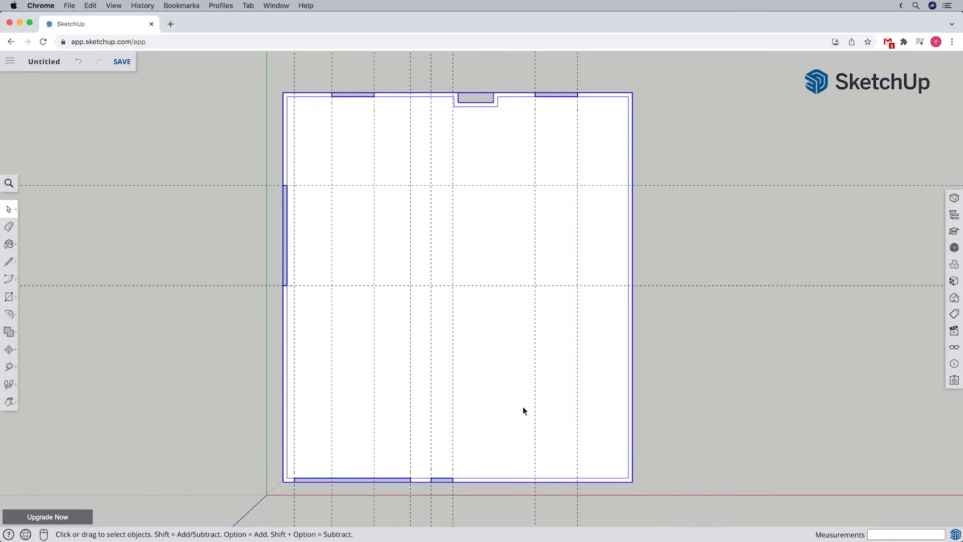
click(954, 314)
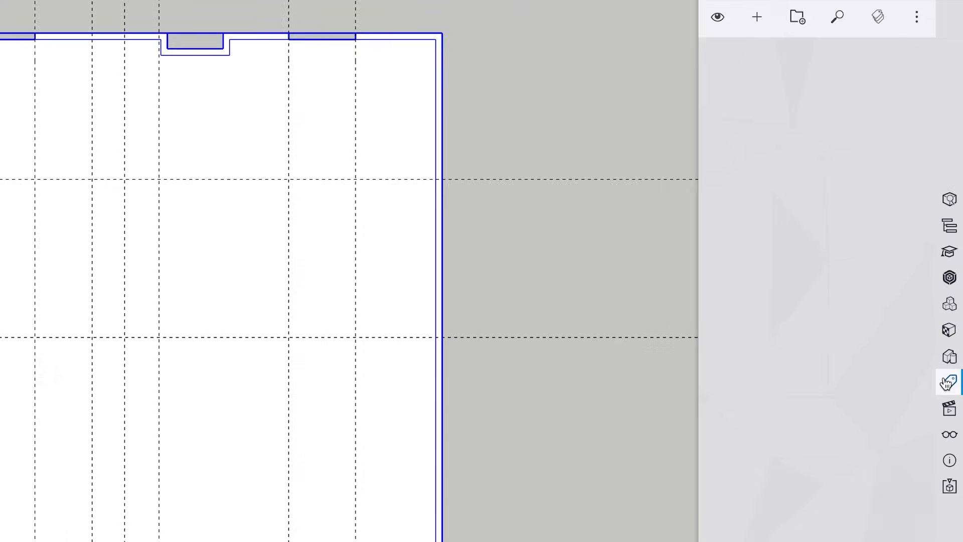
Create a tag named 'Floor & Exterior Walls' and bring up the group's context actions.
click(757, 17)
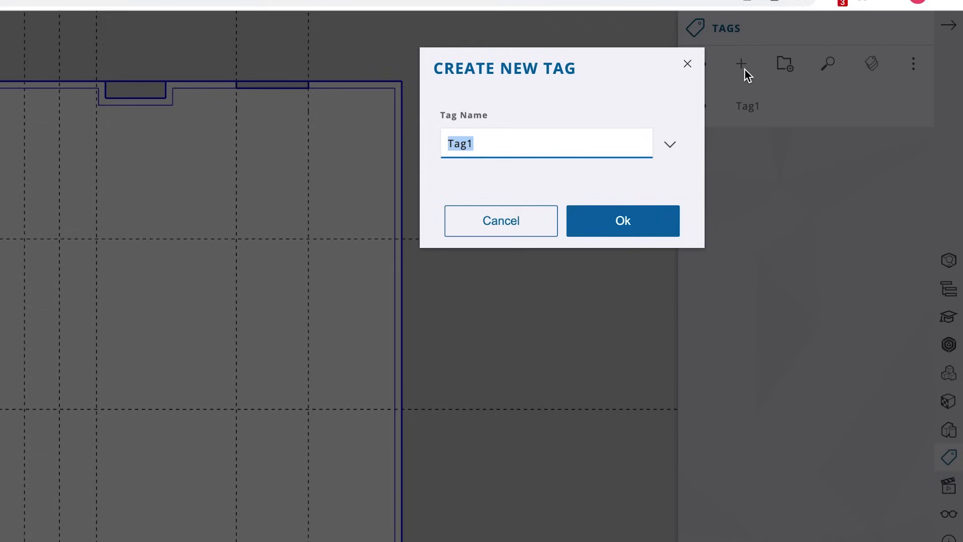
text(Floor & Exterior Walls)
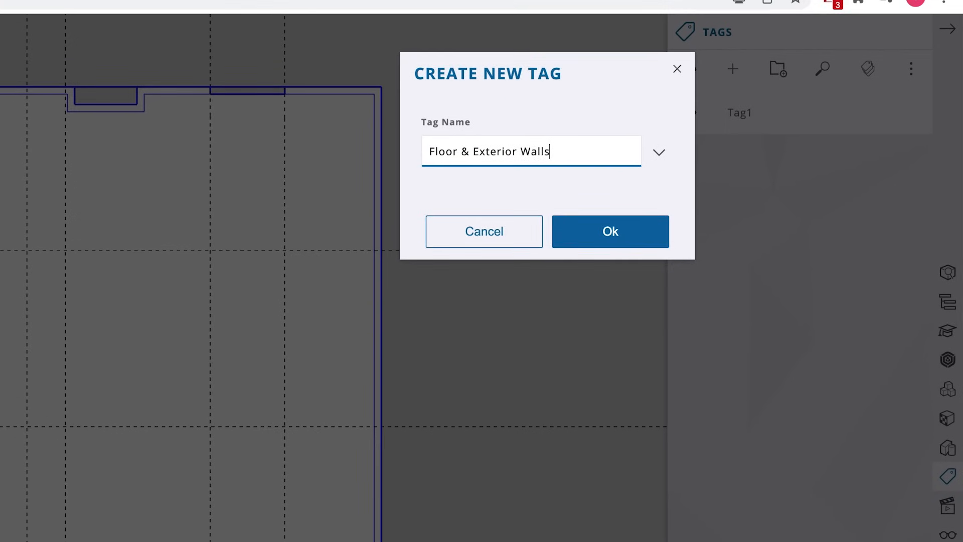
click(610, 232)
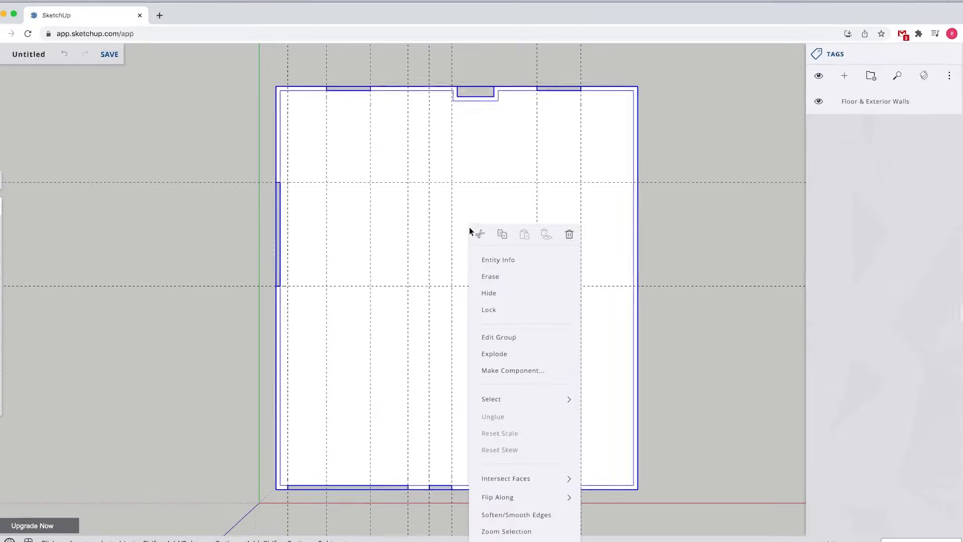
click(499, 259)
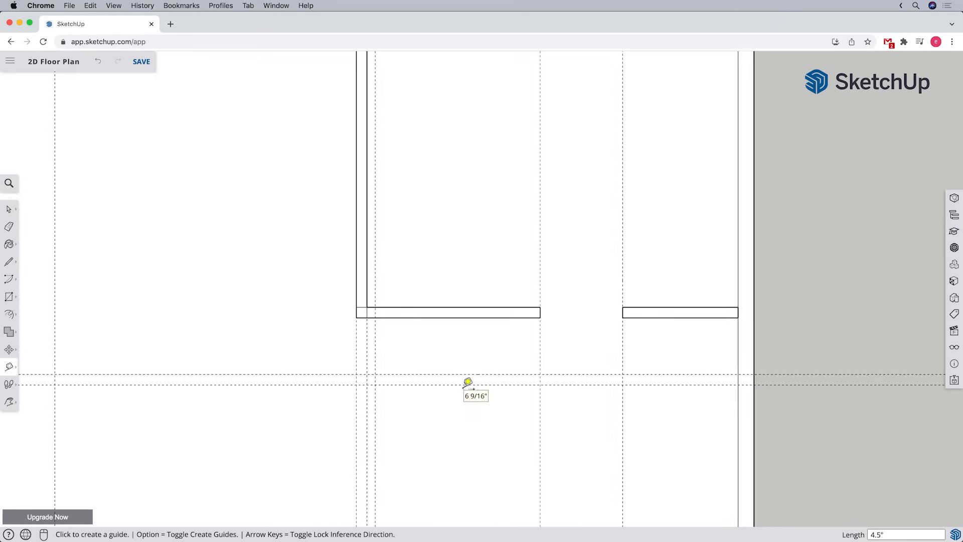
mouse_move(532, 409)
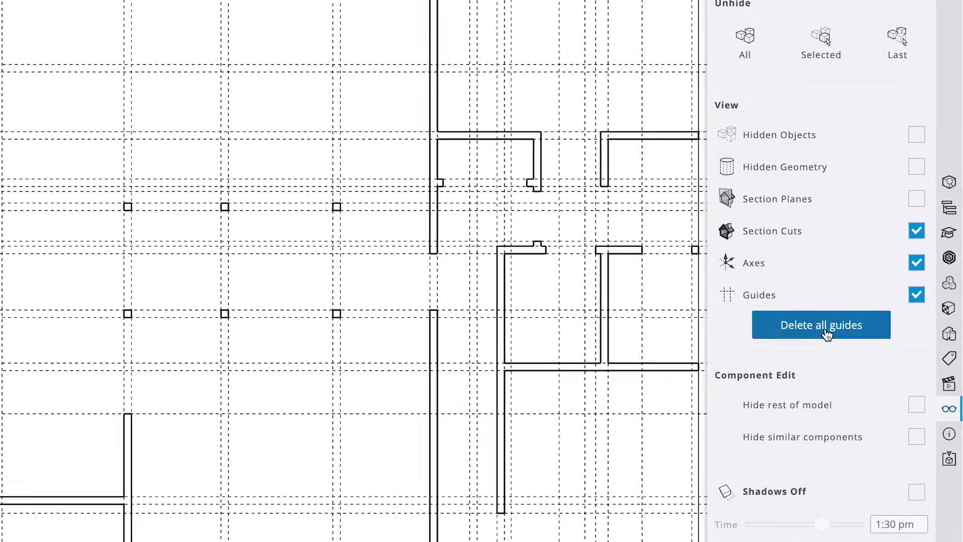
Delete all guides from the floor plan via the Display panel.
click(821, 325)
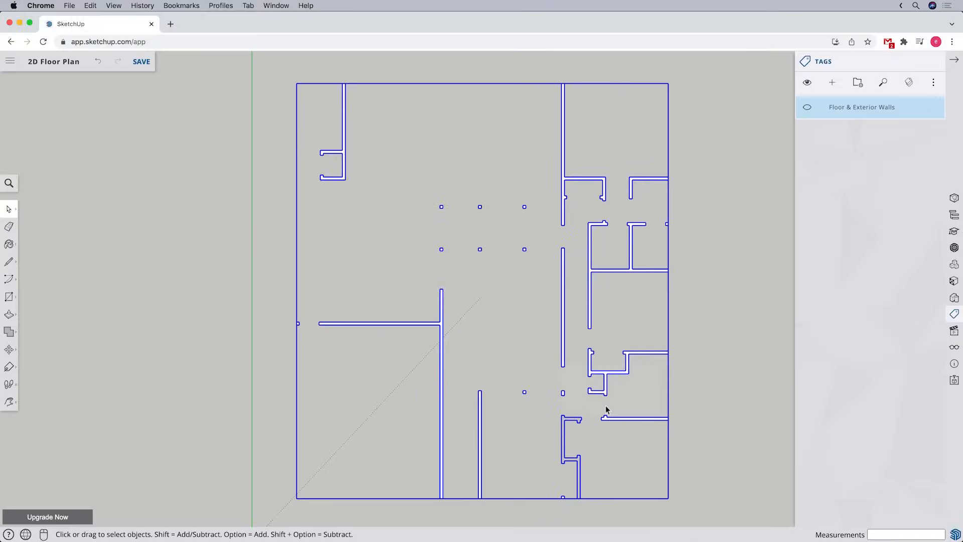
Show the Tags panel listing the Floor & Exterior Walls tag.
click(833, 81)
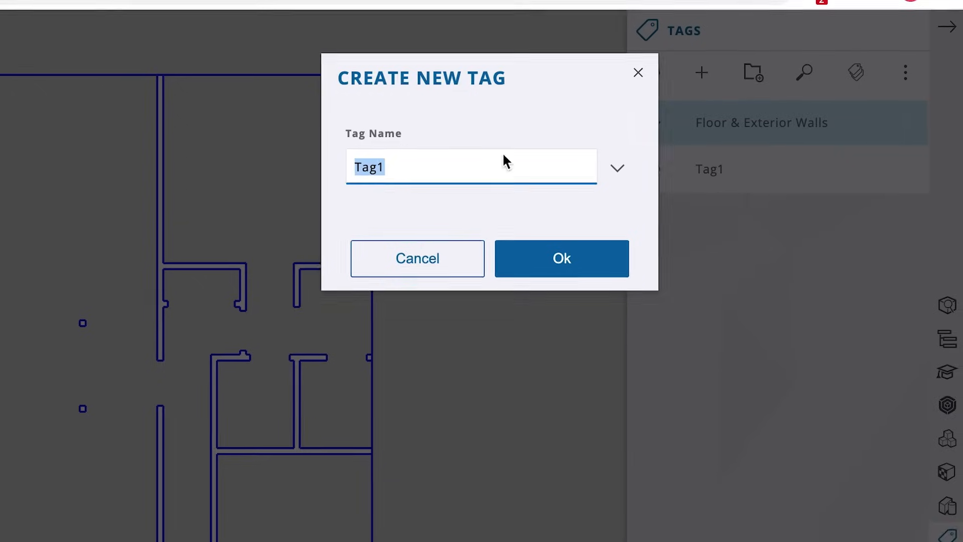
Name the new tag in the Create New Tag dialog.
click(560, 258)
text(Wind)
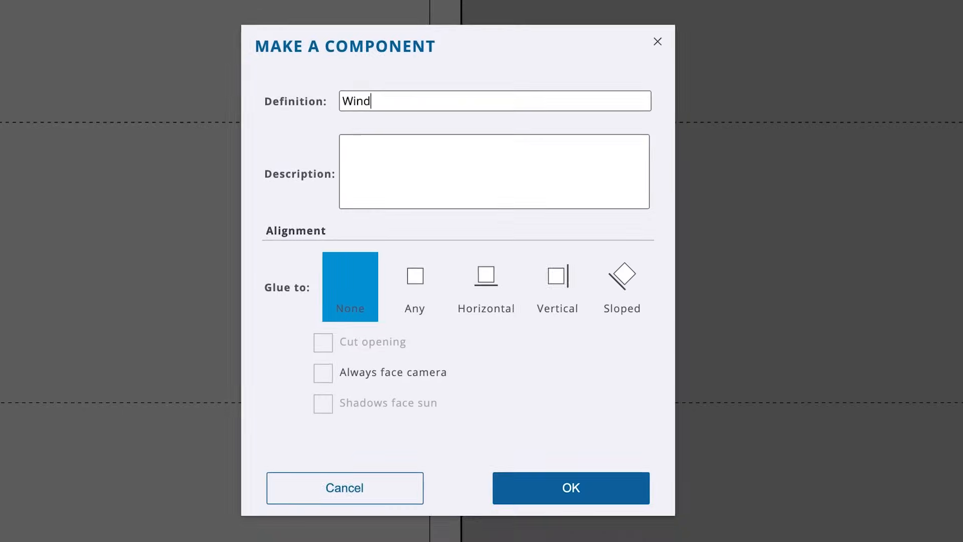
Confirm the window component and move-copy it beside the original along the wall.
click(570, 487)
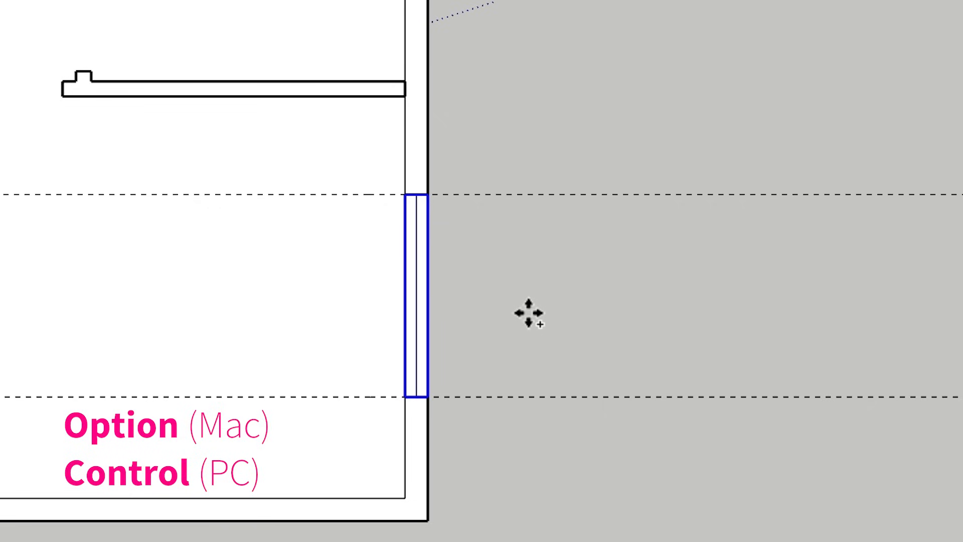
click(540, 324)
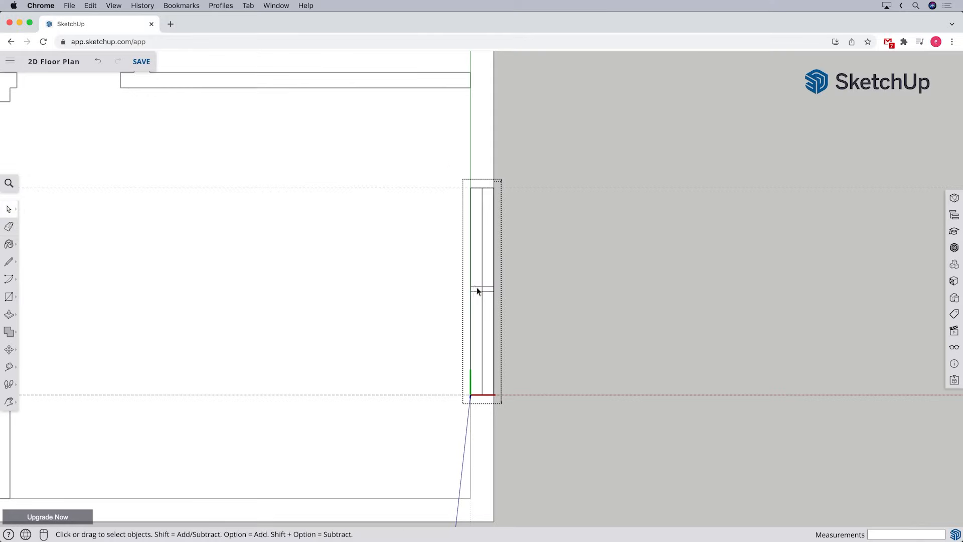
click(483, 291)
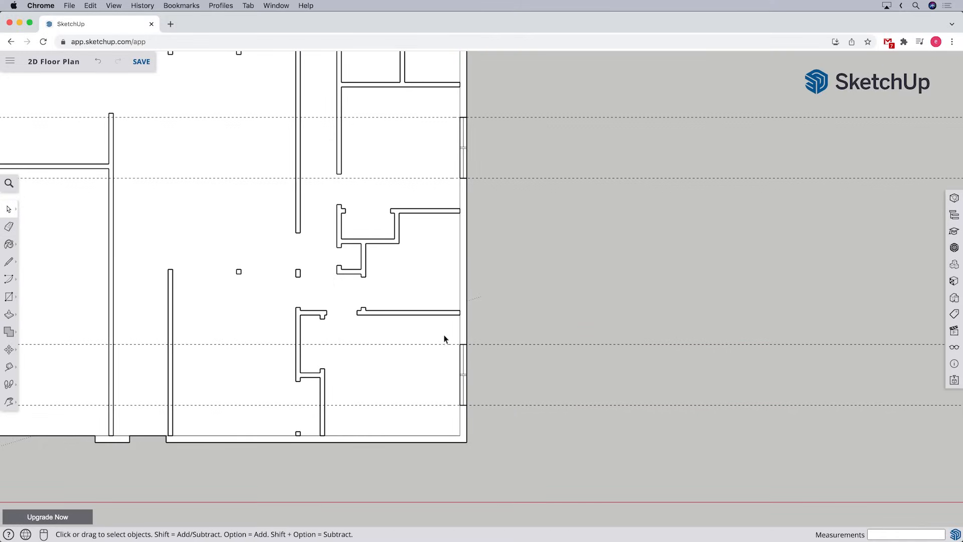
mouse_move(449, 118)
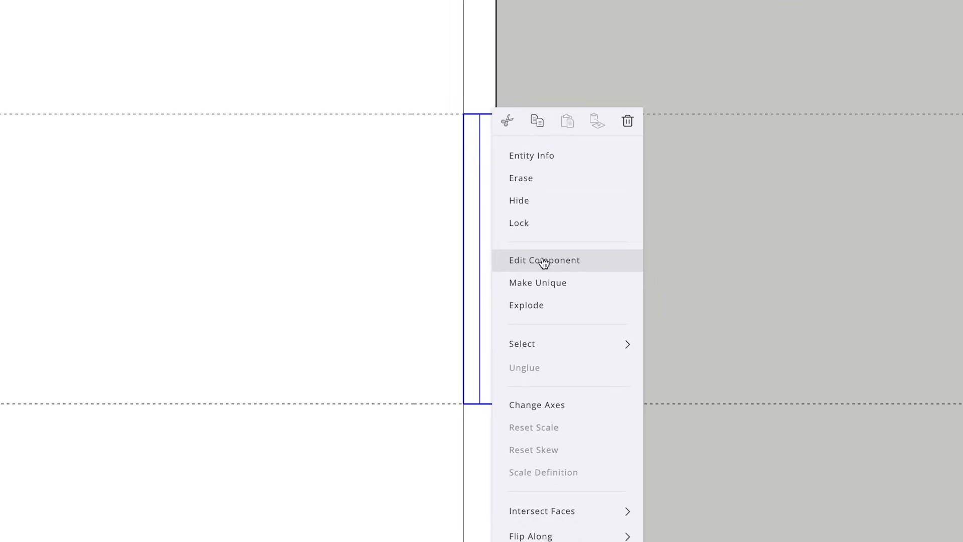
click(544, 260)
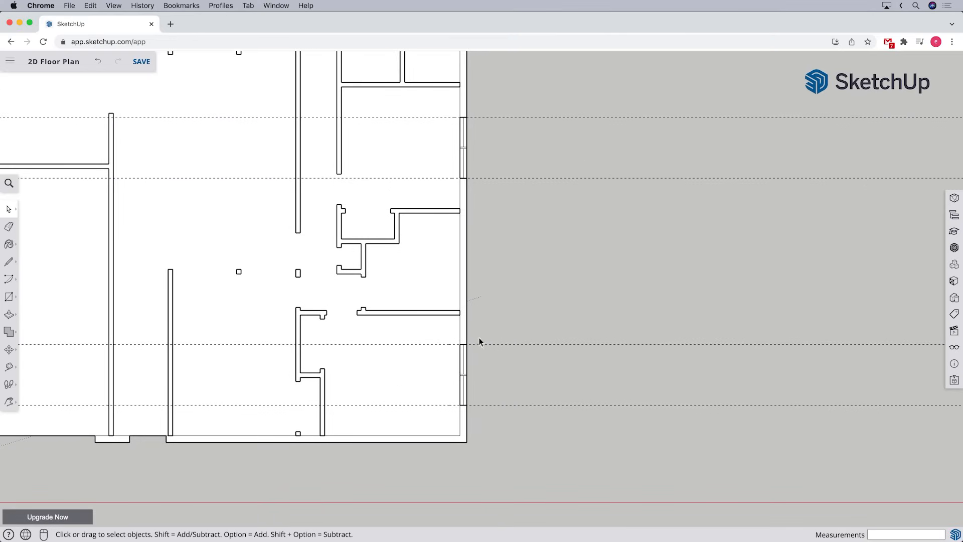
mouse_move(488, 127)
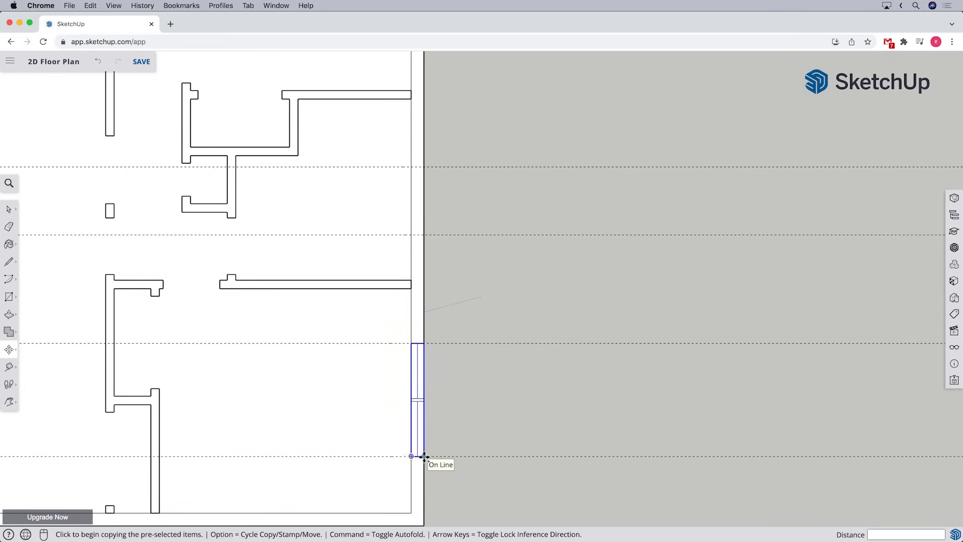
Drop the window copy, erase the extra one, and add a middle dividing line inside the component.
click(417, 185)
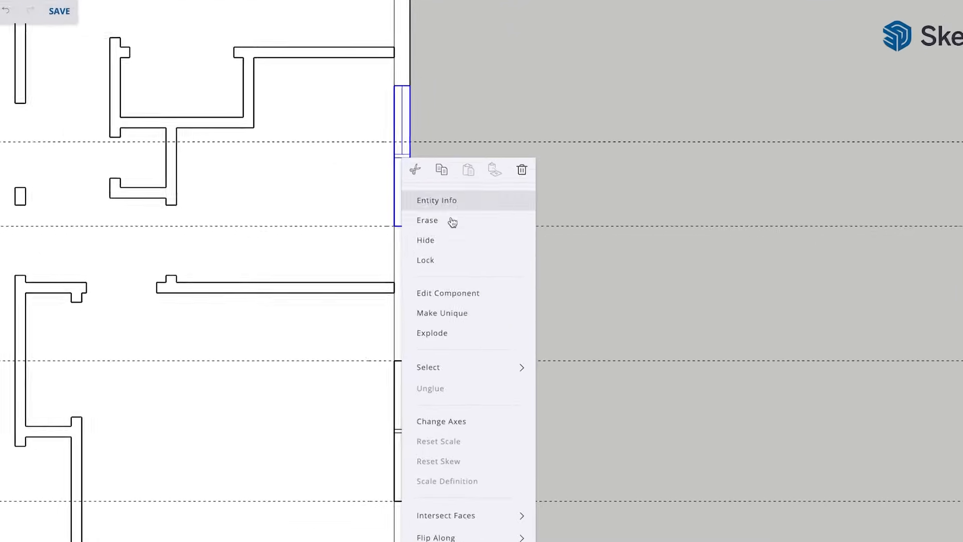
click(427, 220)
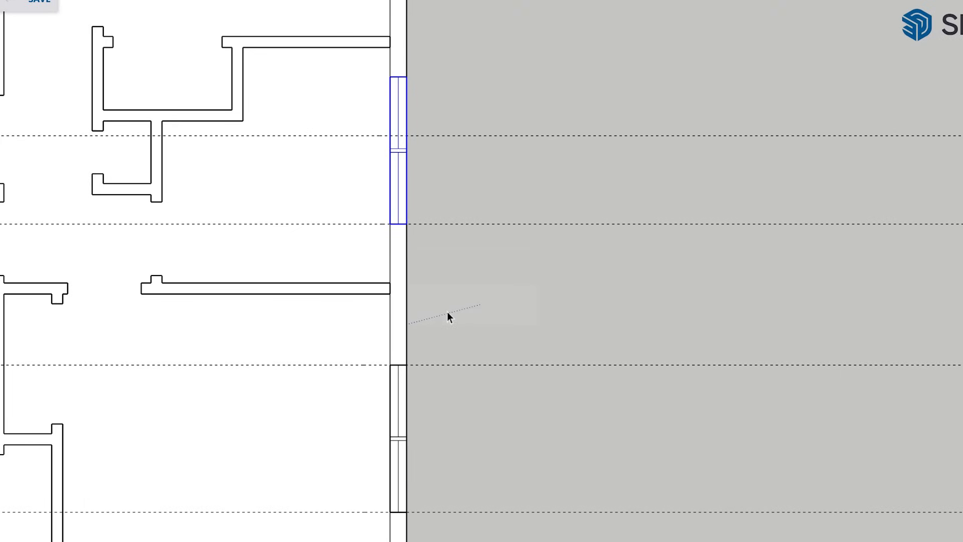
right_click(447, 318)
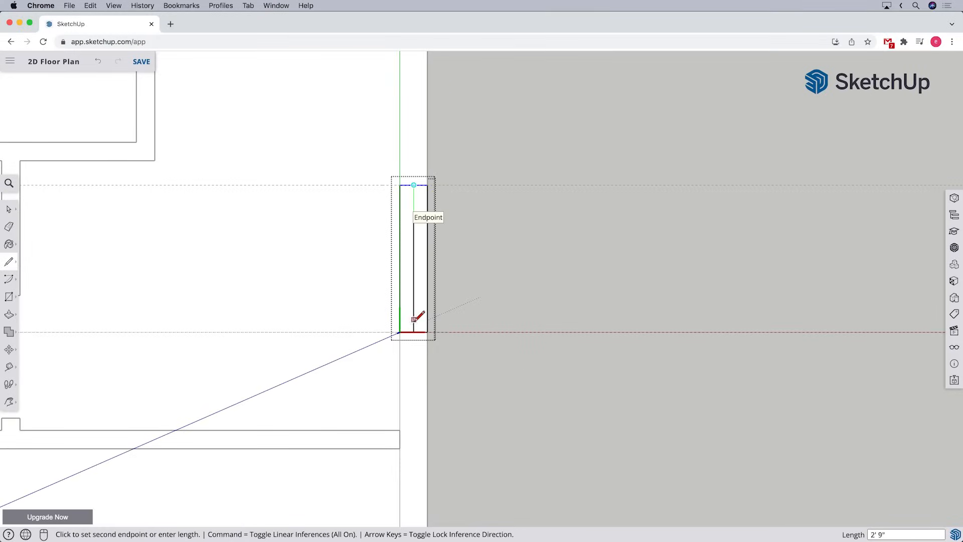
right_click(412, 257)
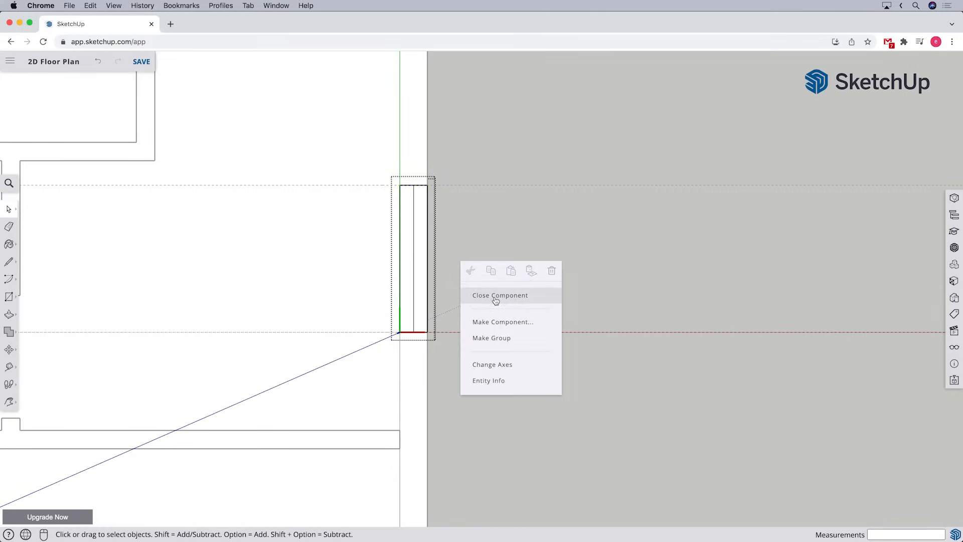
click(500, 295)
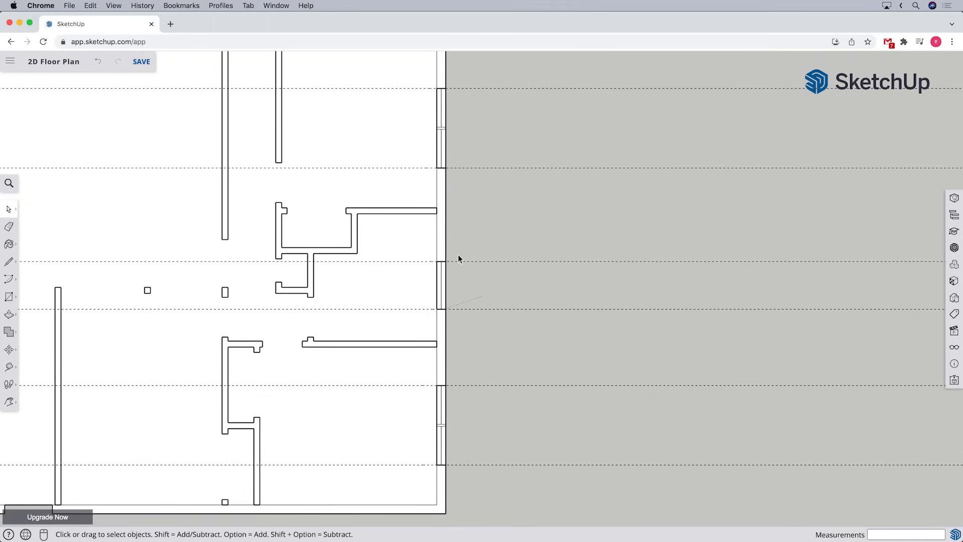
mouse_move(475, 401)
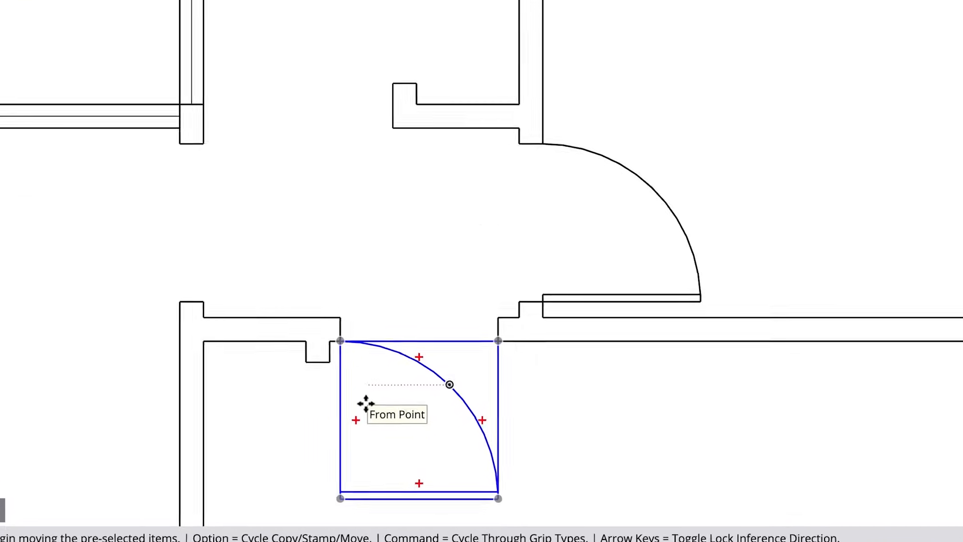
Zoom in on the doorway to position the door swing symbol.
scroll(up, 3)
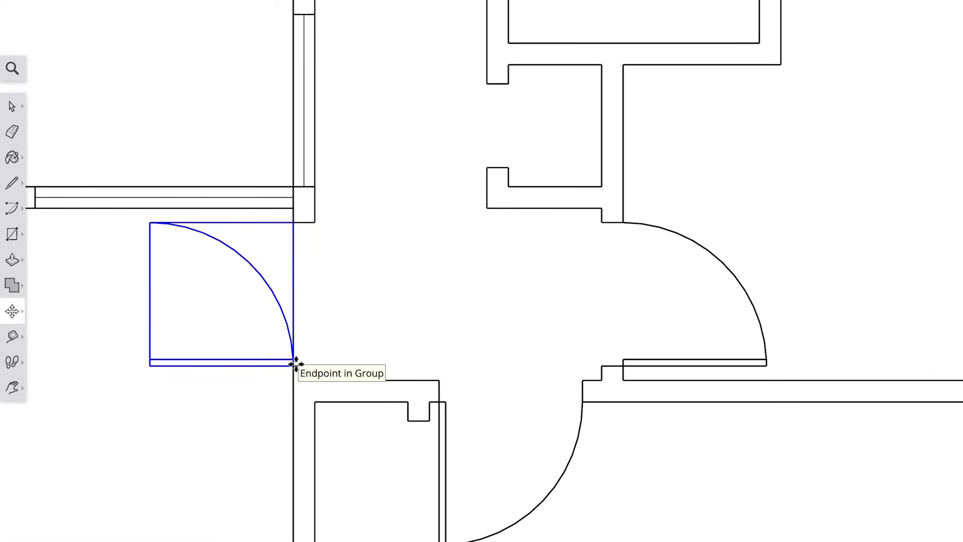
Flip the door symbol along its red axis and then its green axis.
right_click(295, 359)
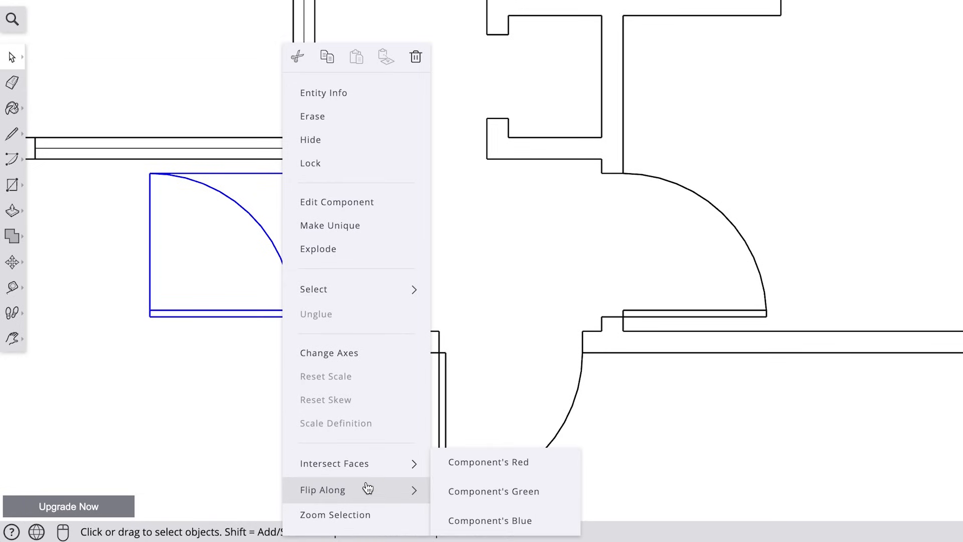
mouse_move(480, 495)
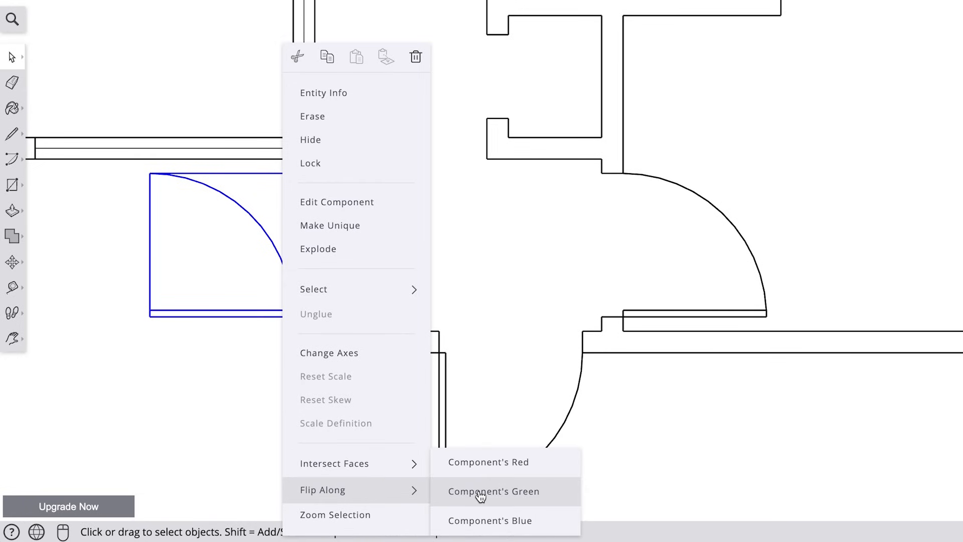
mouse_move(483, 470)
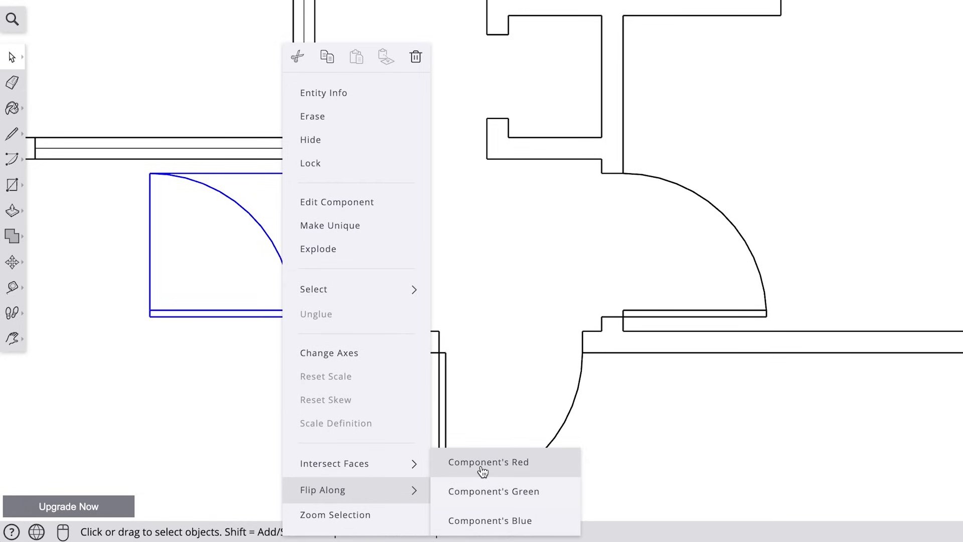
click(488, 461)
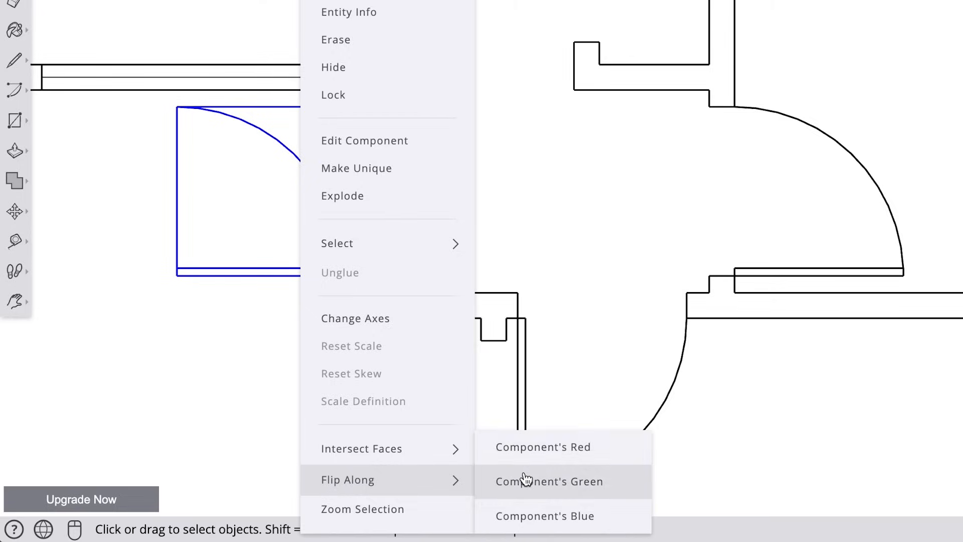
click(548, 480)
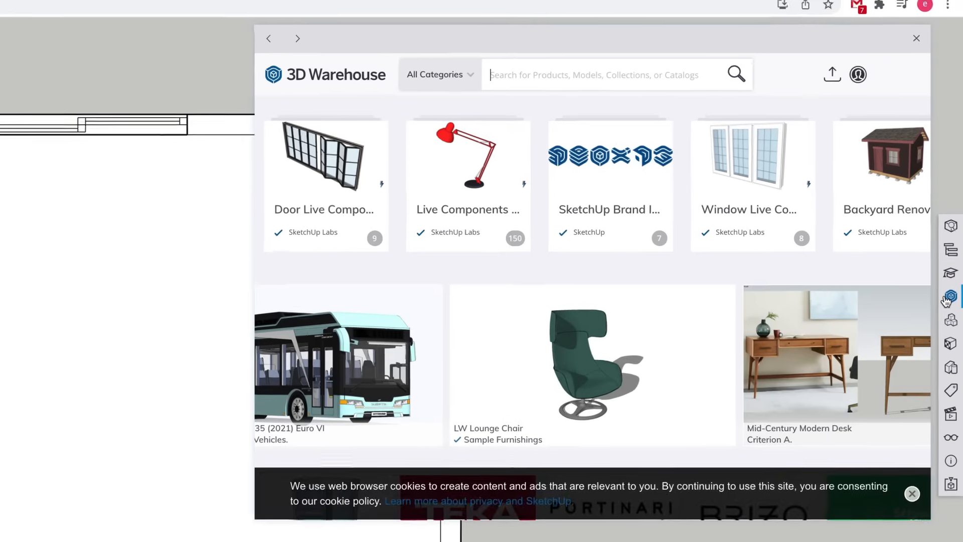
Search 3D Warehouse for '2D bed' models and download the 2D King Bed.
text(2)
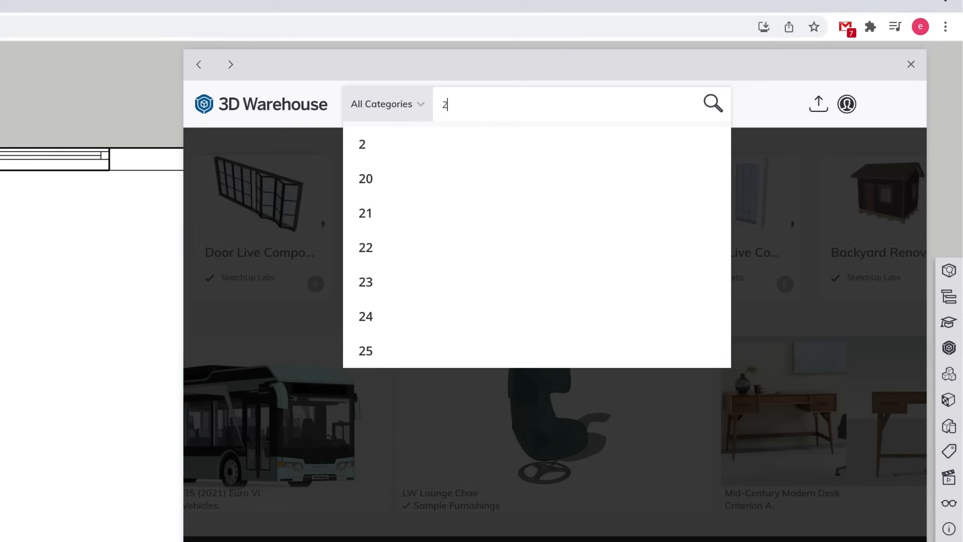
text(D b)
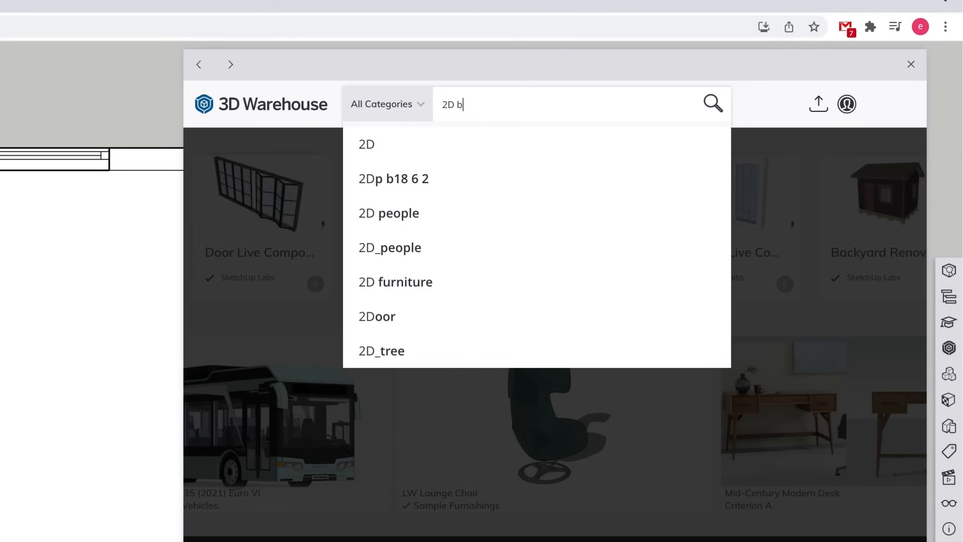
text(ed)
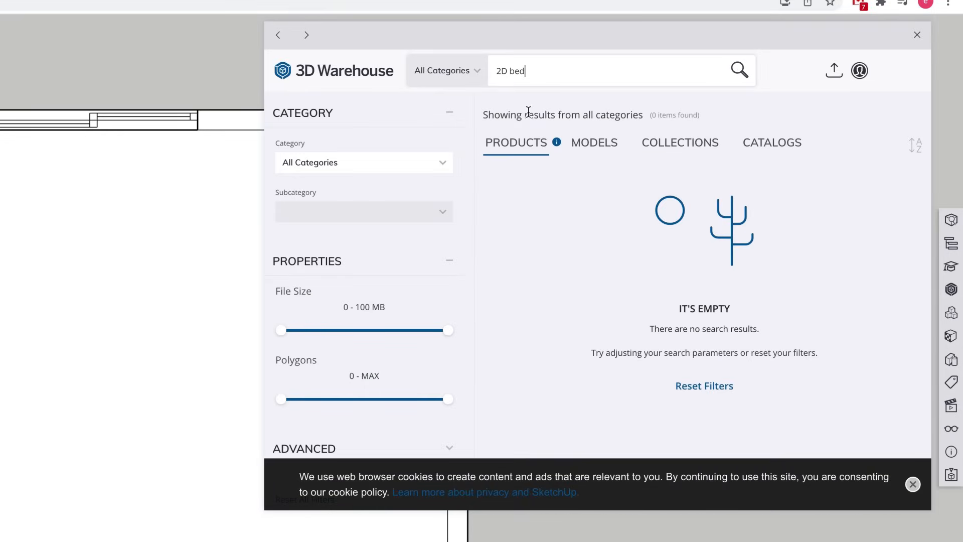
mouse_move(495, 153)
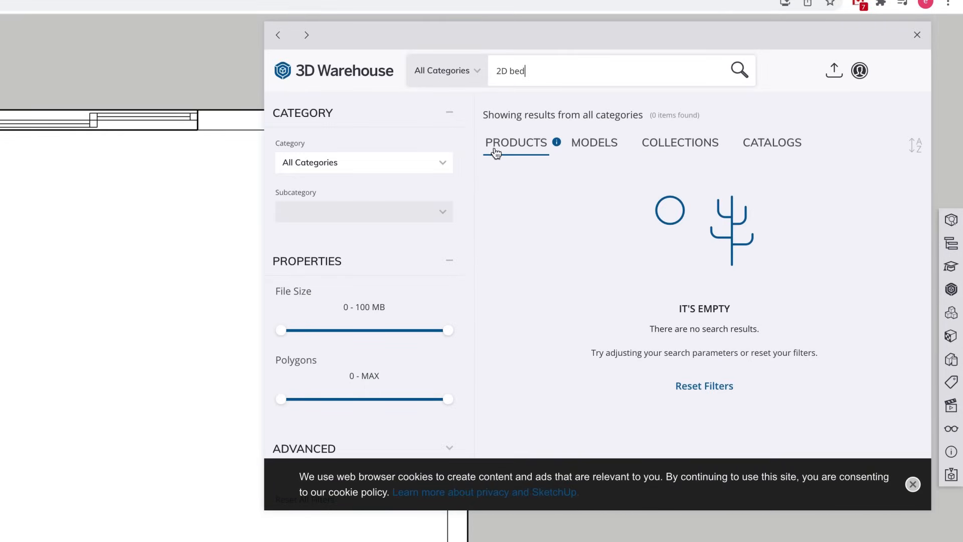
click(593, 143)
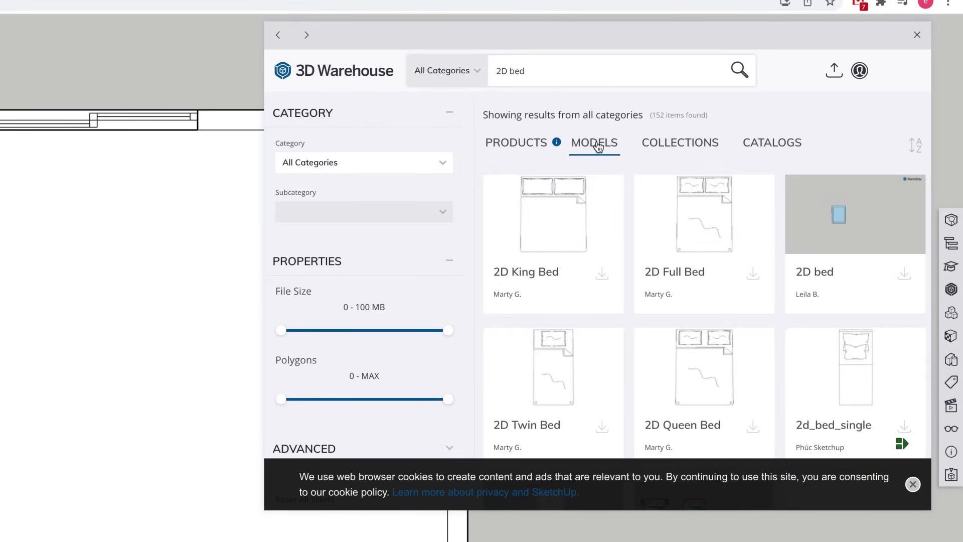
scroll(down, 3)
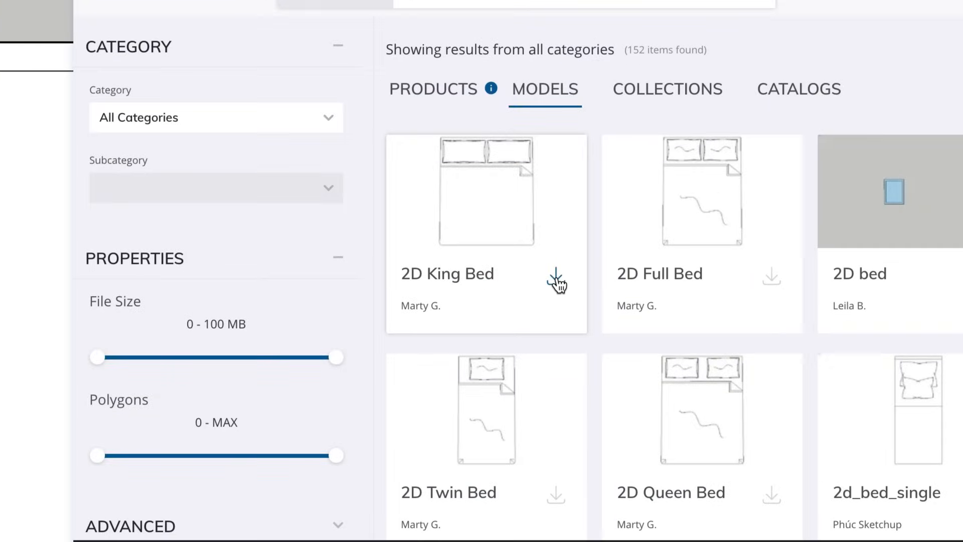
click(556, 281)
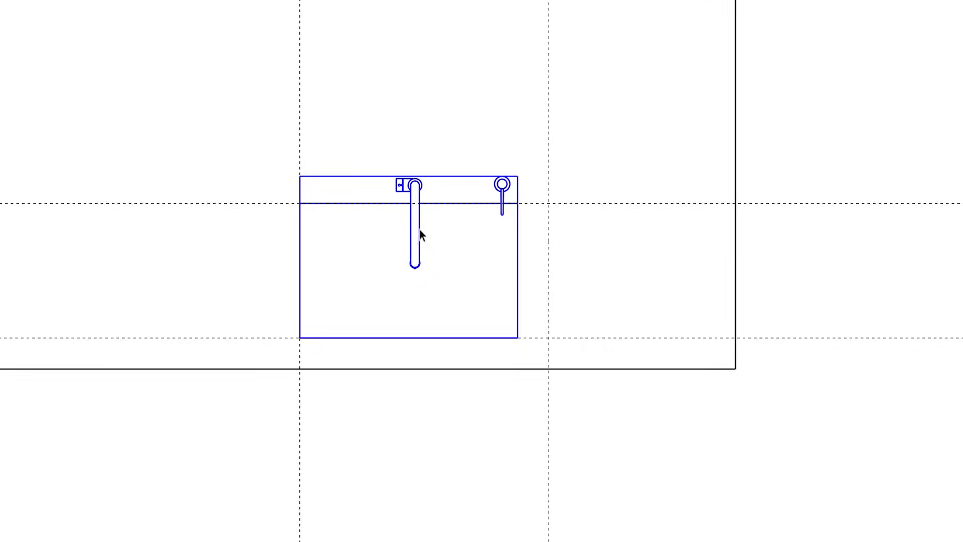
Edit the sink component's geometry to fit the kitchen island, then close it.
right_click(421, 237)
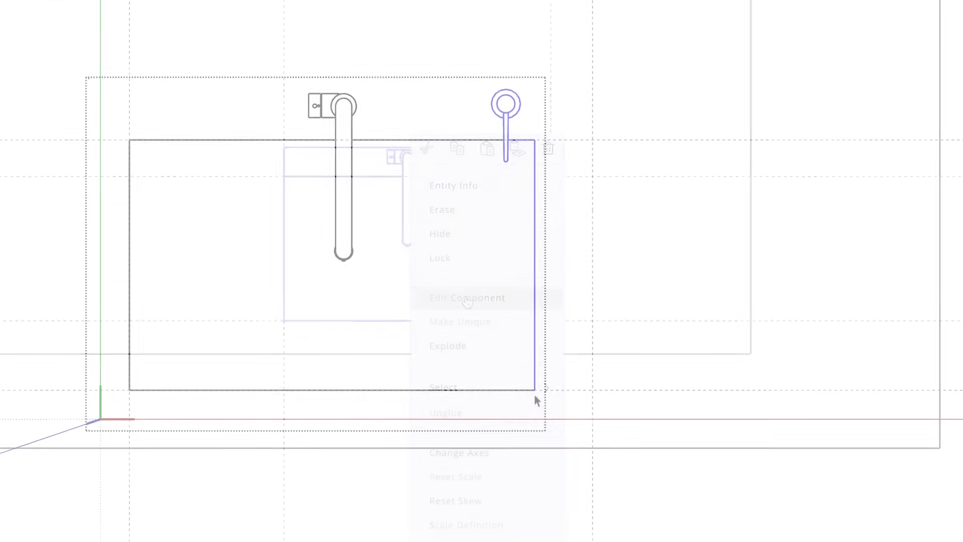
click(467, 297)
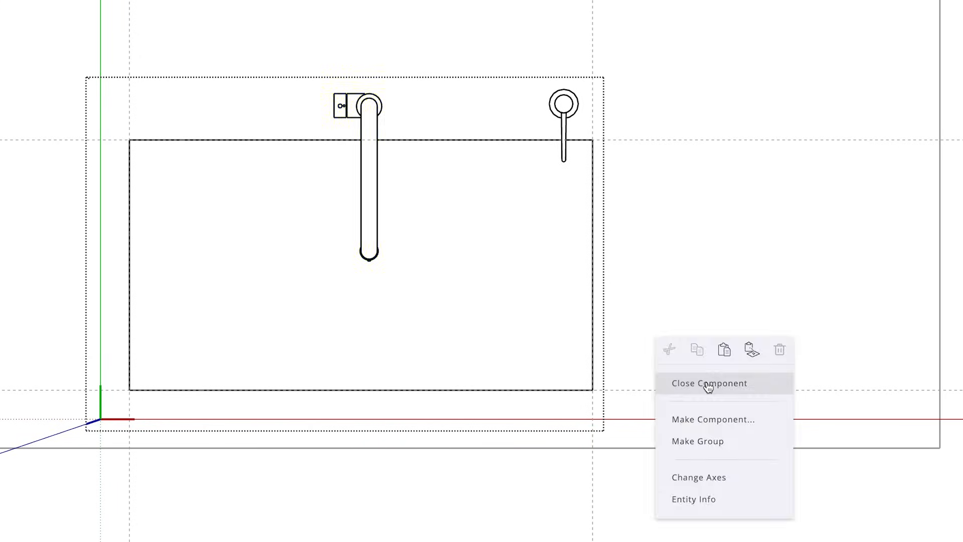
click(710, 383)
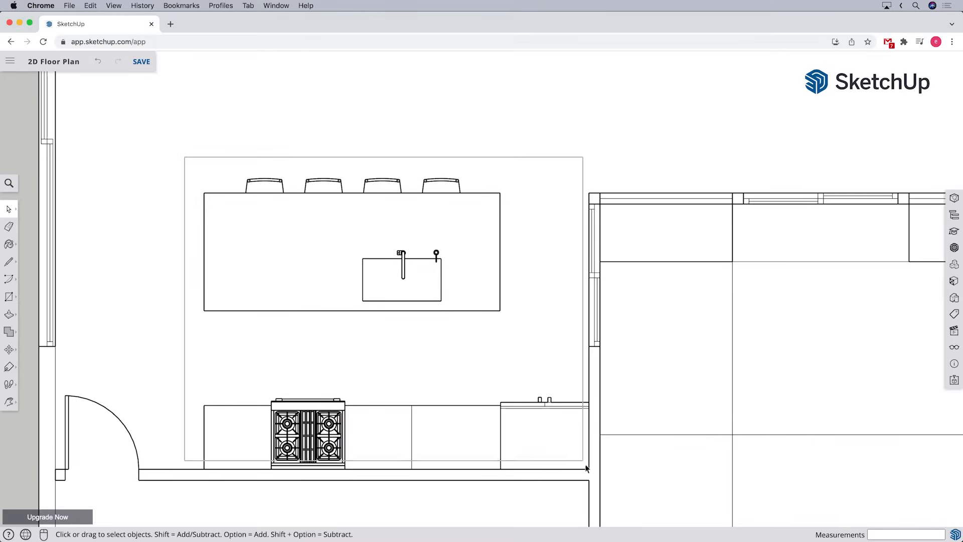
Create the Kitchen Option 1 tag, assign the eight kitchen items to it, and toggle Kitchen Option 2 visibility.
click(955, 313)
text(Kitchen Opti)
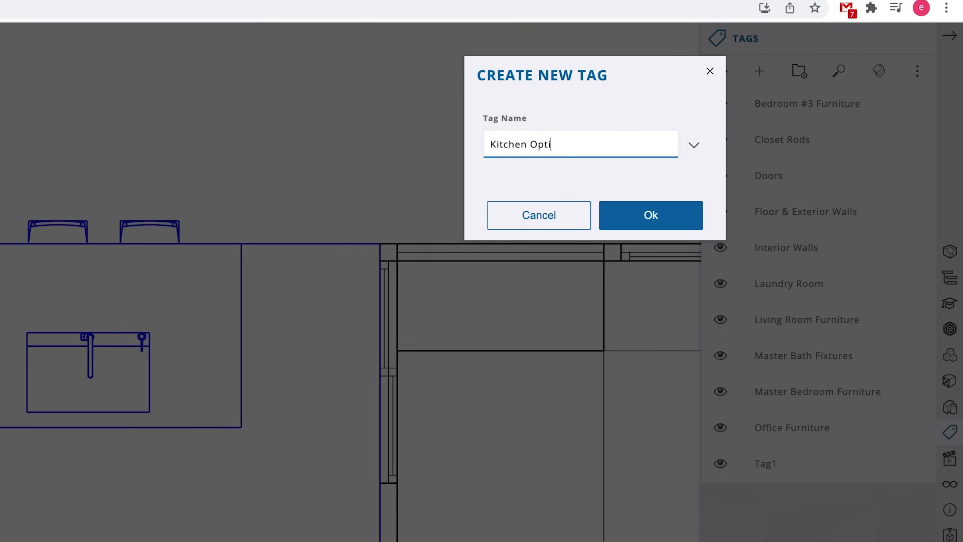
click(650, 215)
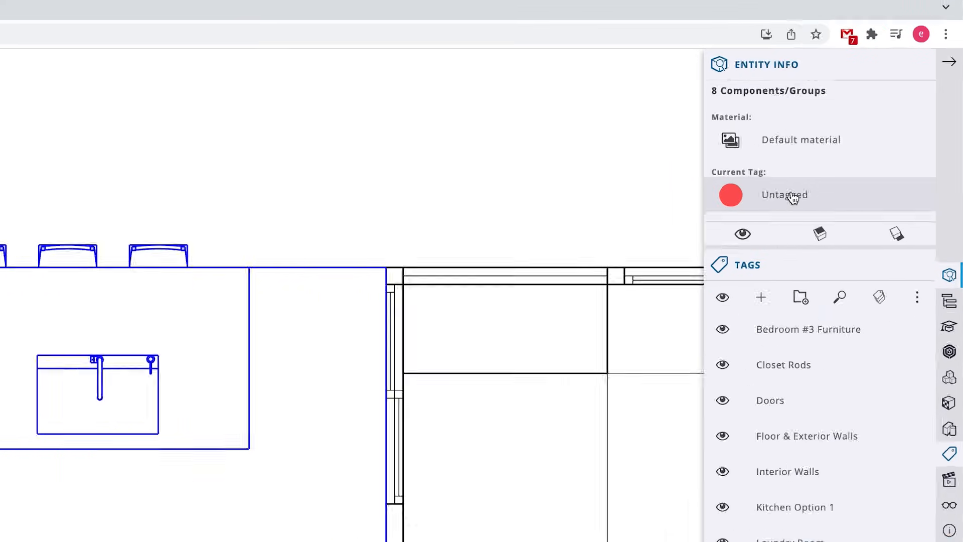
click(785, 195)
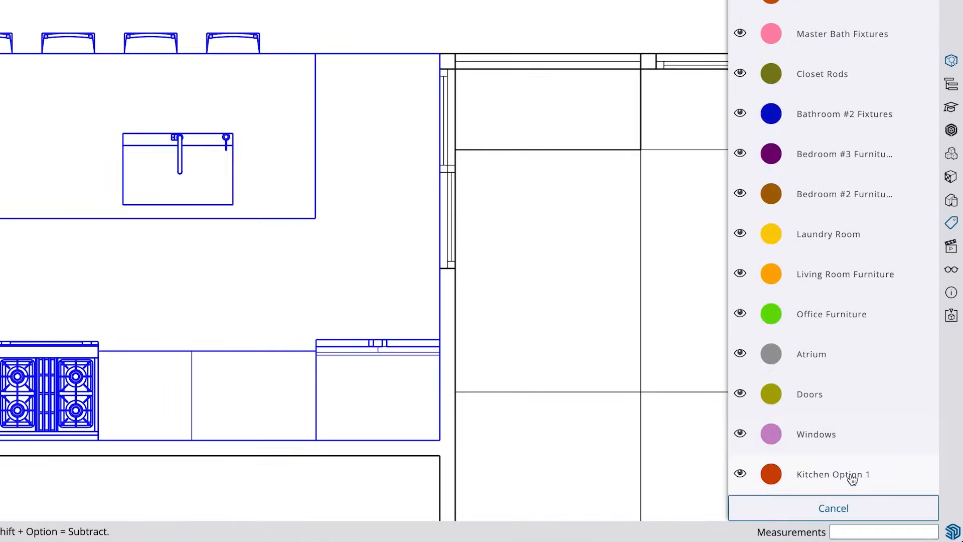
click(833, 473)
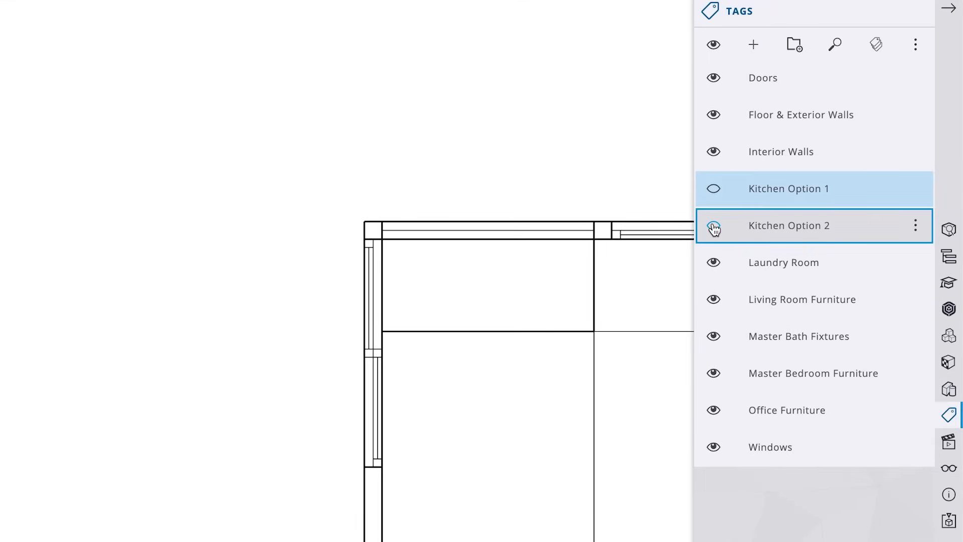
click(714, 226)
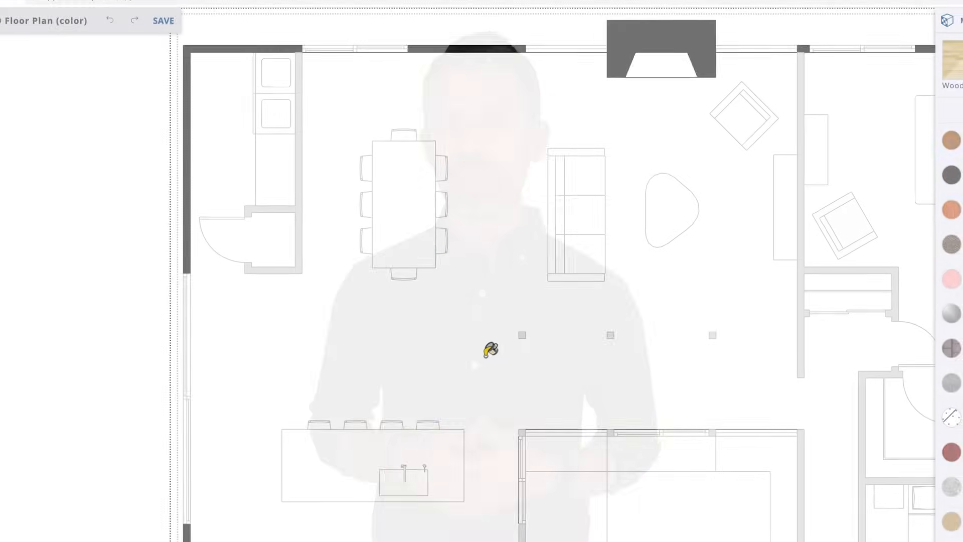
Apply the HiddenLine style from the Default Styles collection.
click(948, 264)
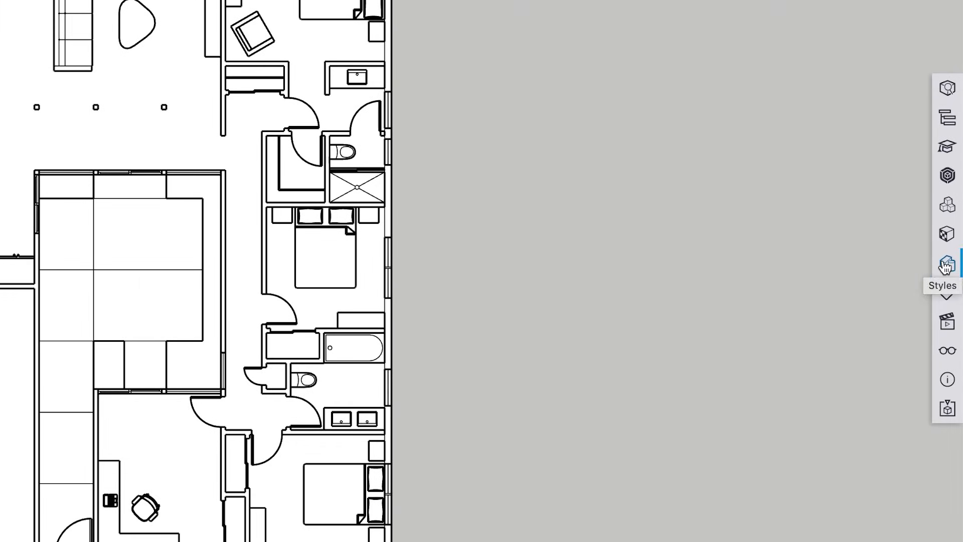
click(946, 264)
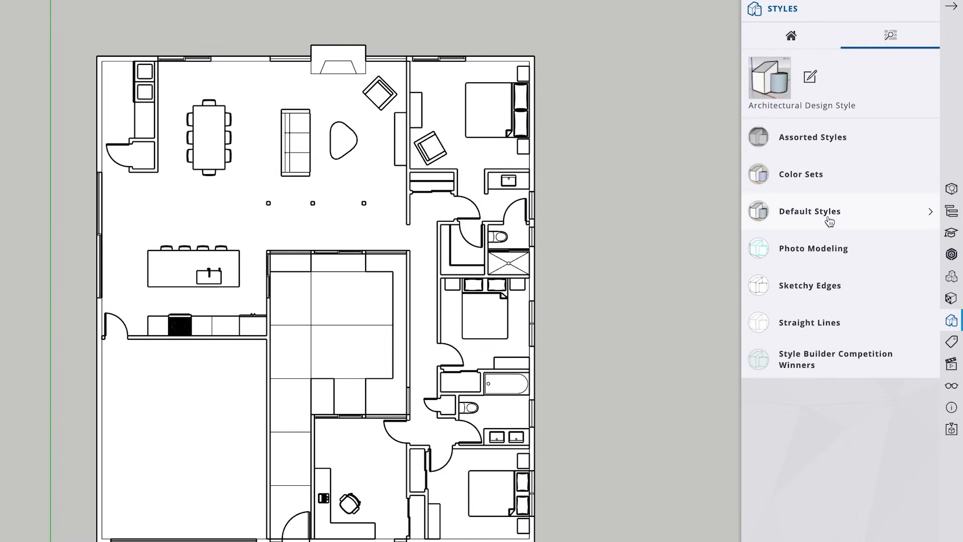
click(810, 211)
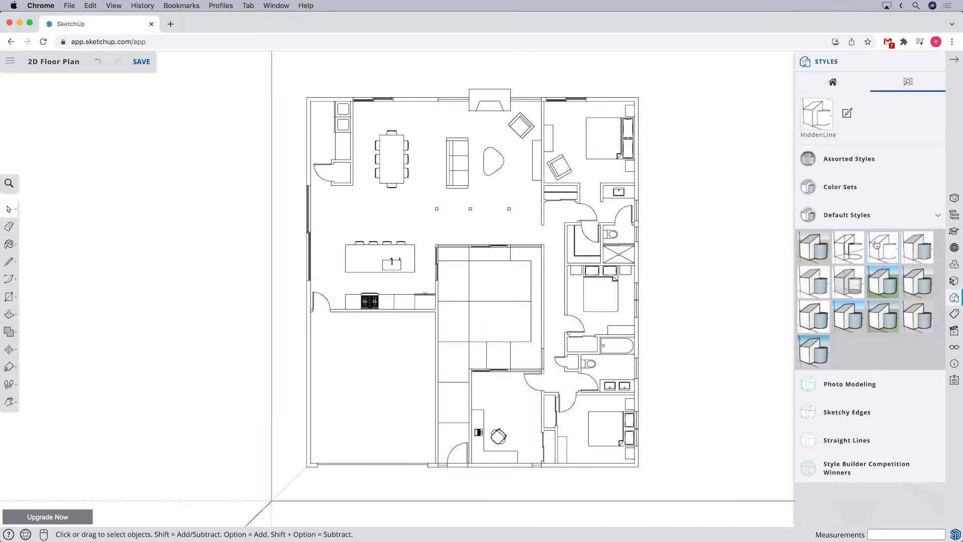
click(954, 59)
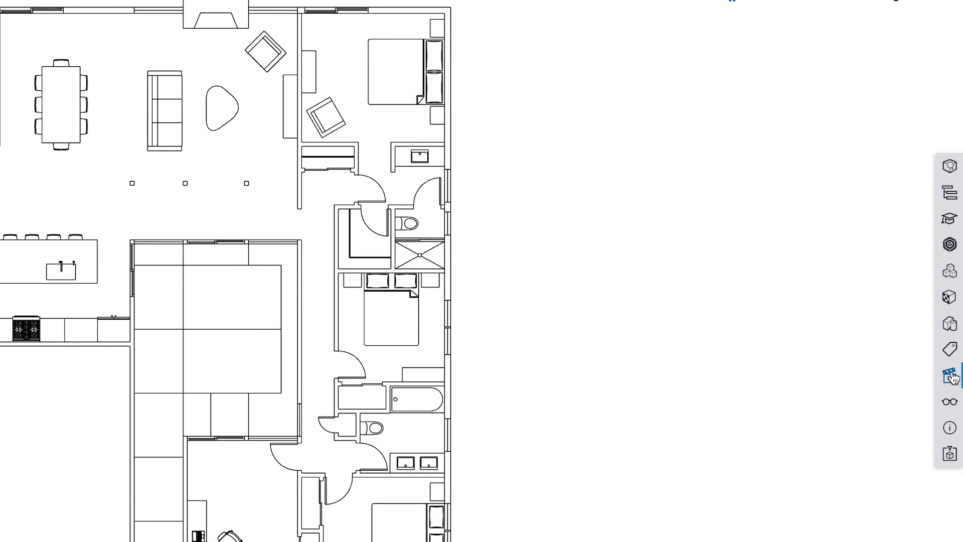
Add a scene from the current view, saving the style changes as a new style.
click(951, 378)
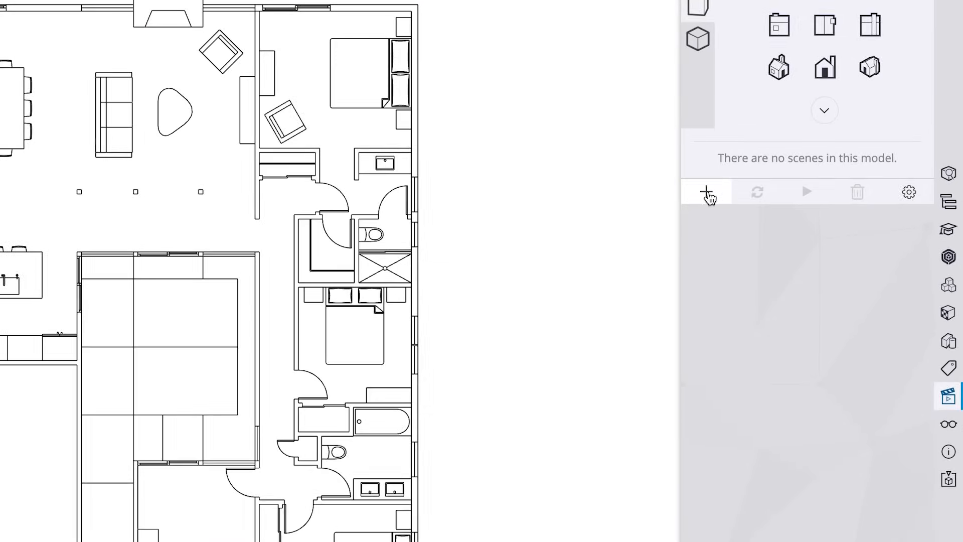
click(706, 191)
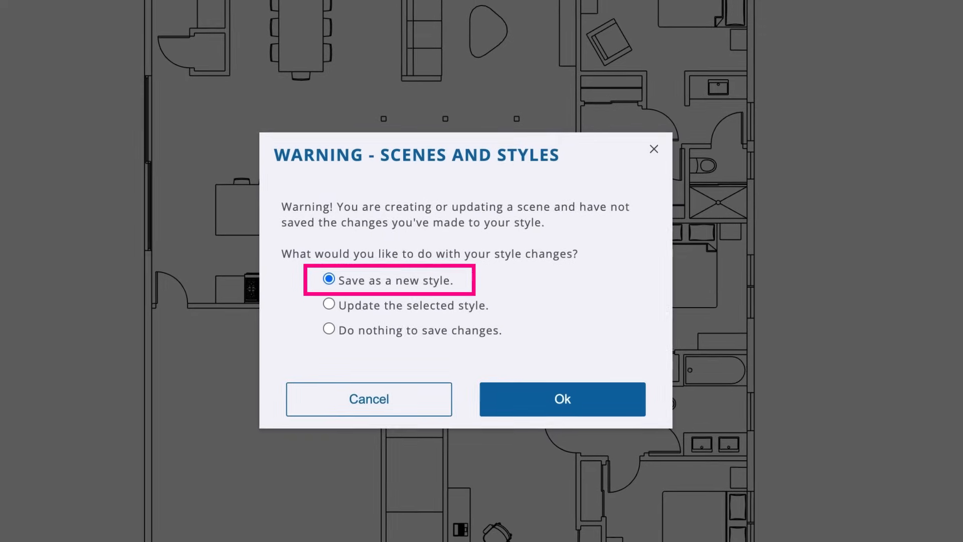
click(561, 398)
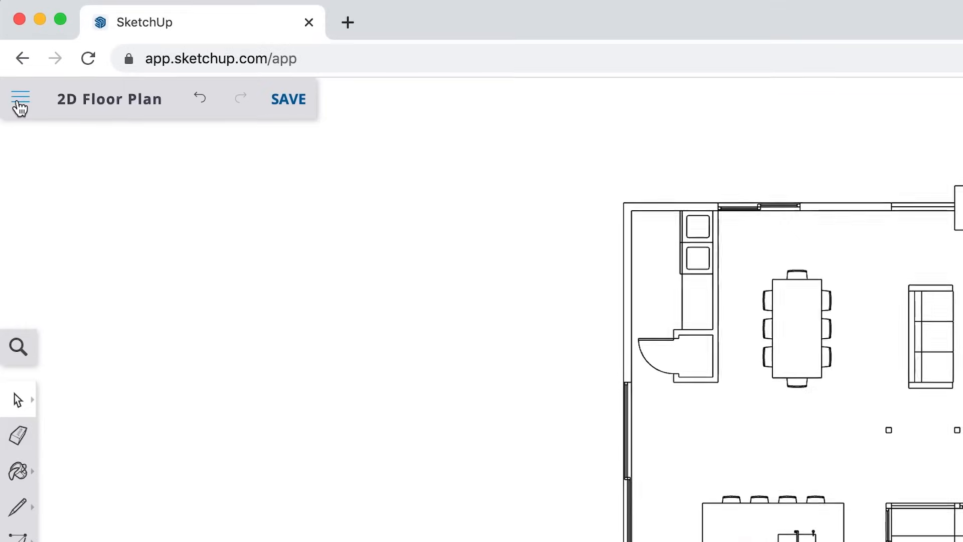
Export the floor plan as a 3840×2160 PNG image via the menu's Export option.
click(19, 99)
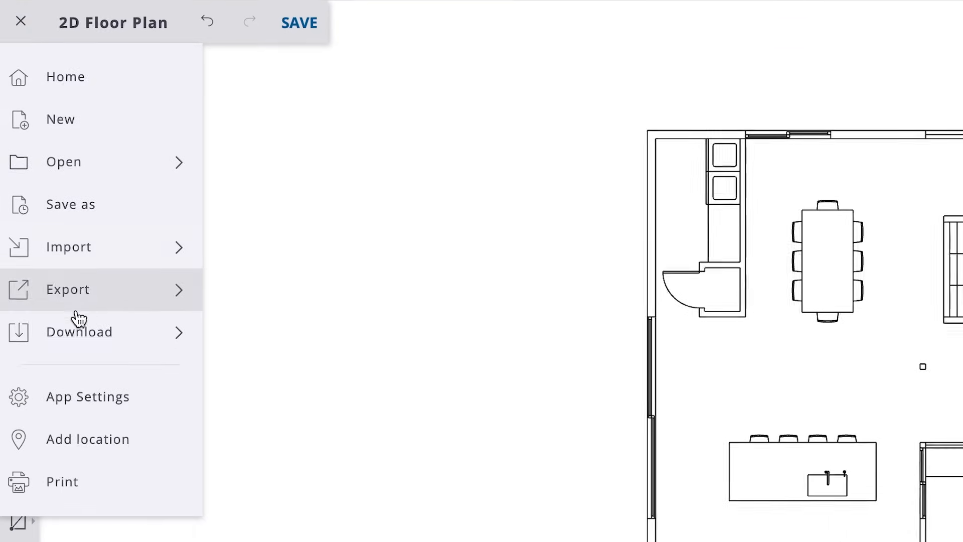
click(67, 289)
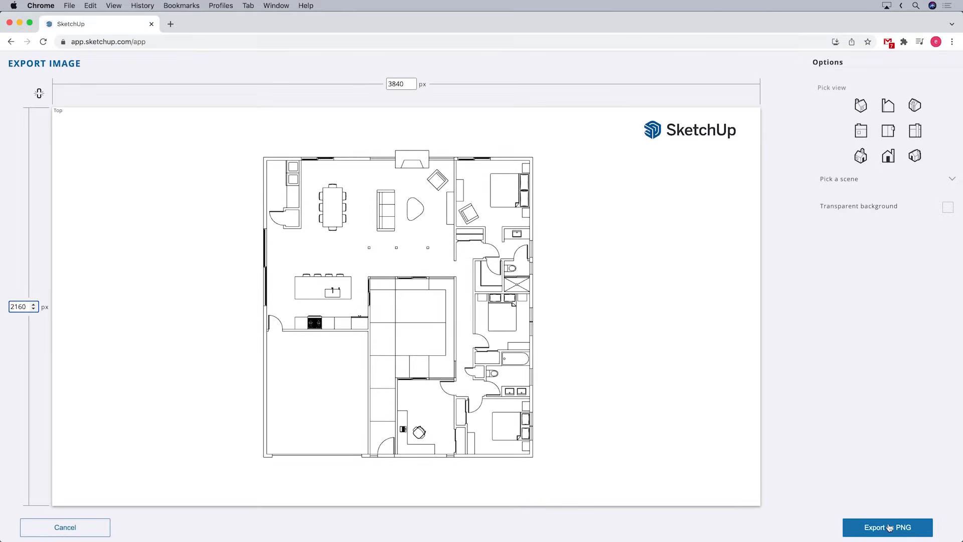
click(887, 526)
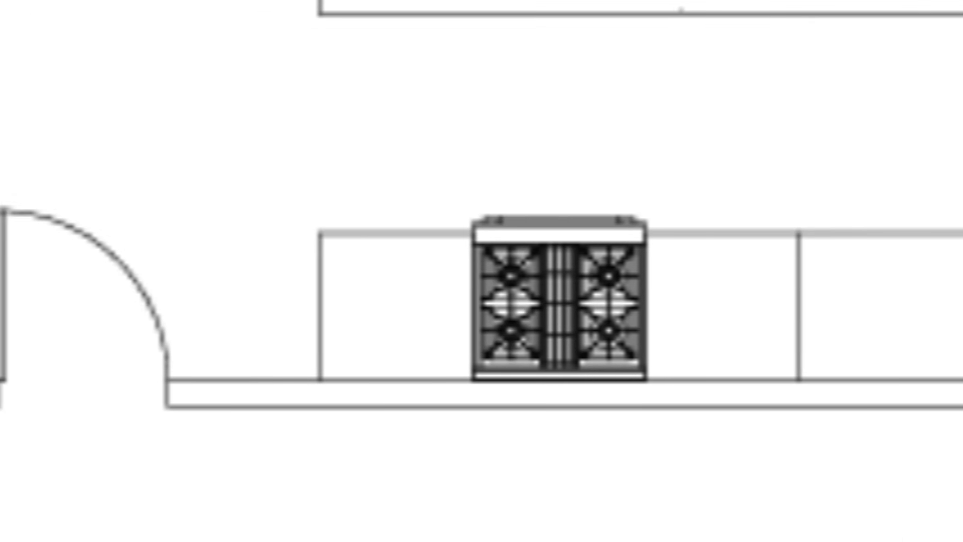